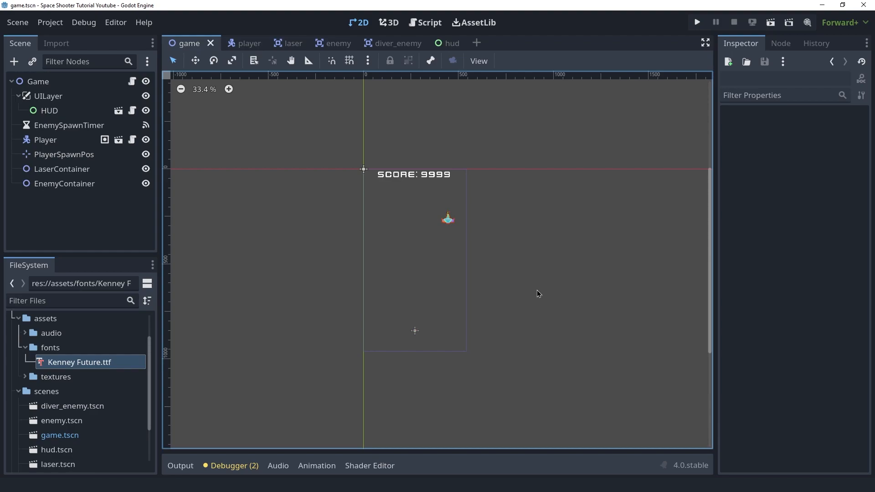
- Run the project to check the game scene without the UILayer and HUD
left_click(696, 22)
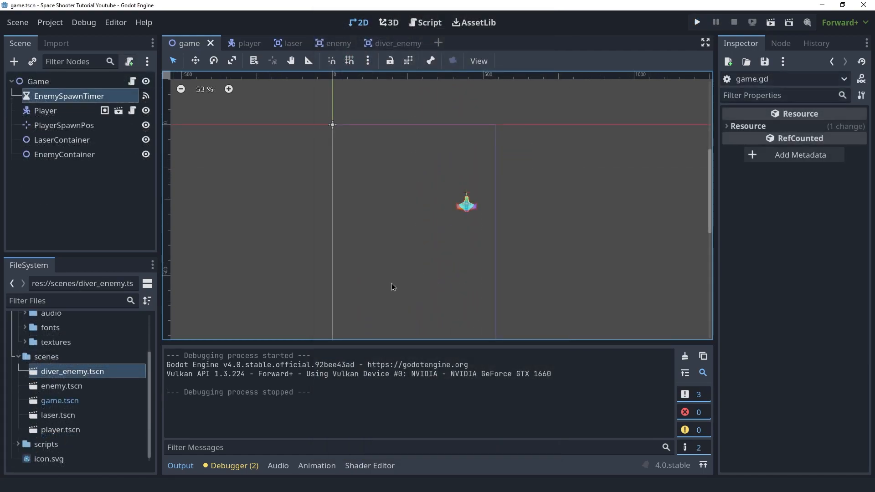
mouse_move(413, 246)
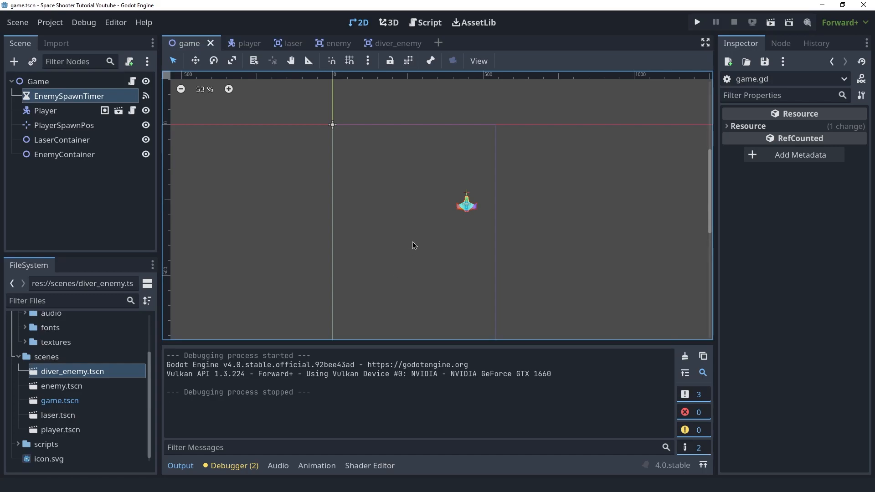
left_click(44, 110)
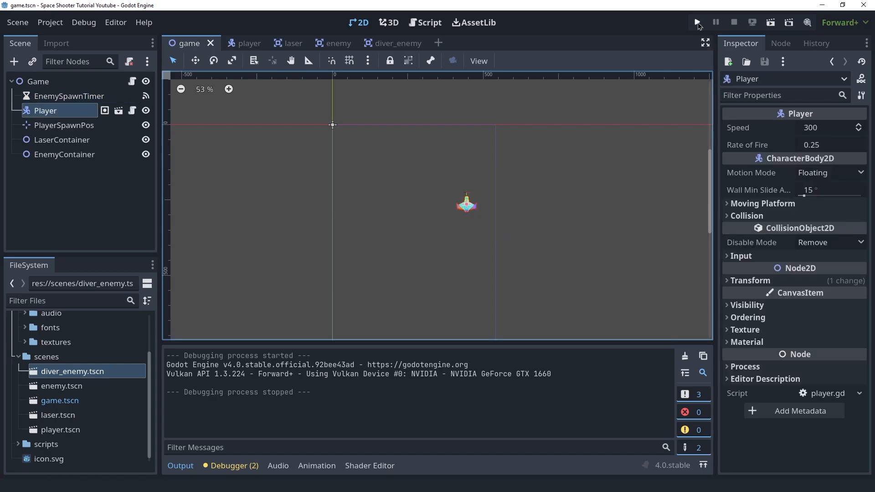
left_click(696, 22)
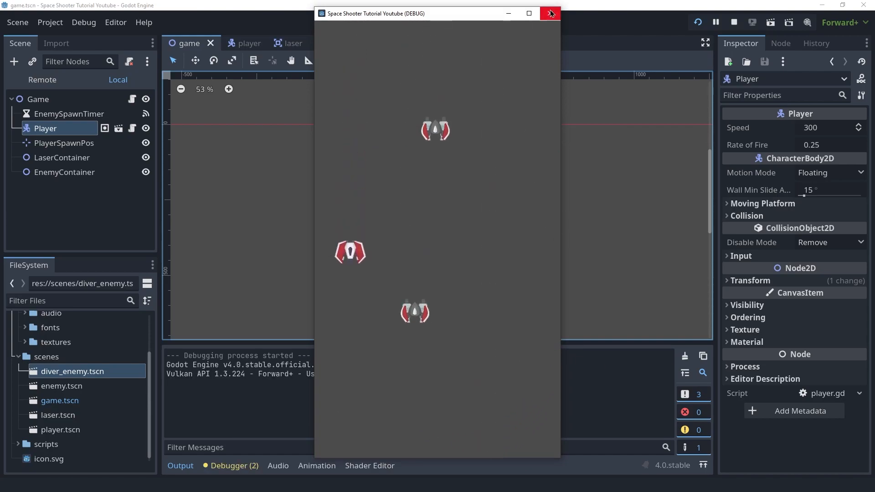
left_click(549, 14)
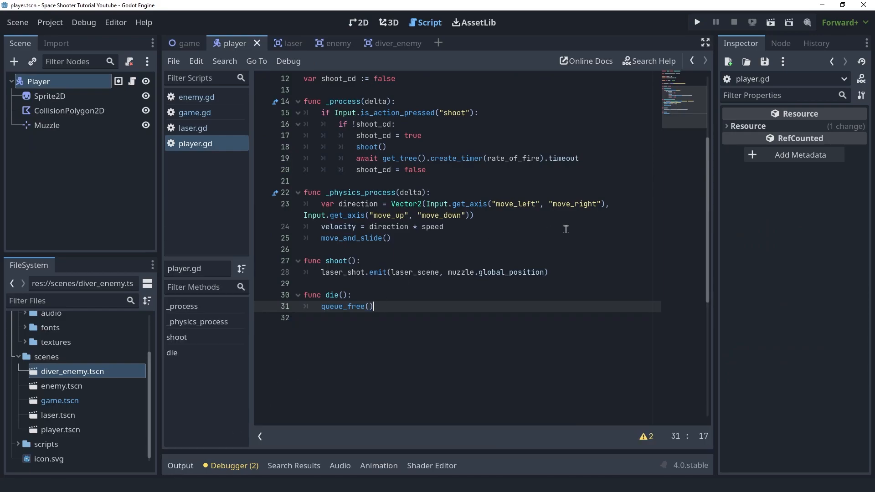
mouse_move(397, 232)
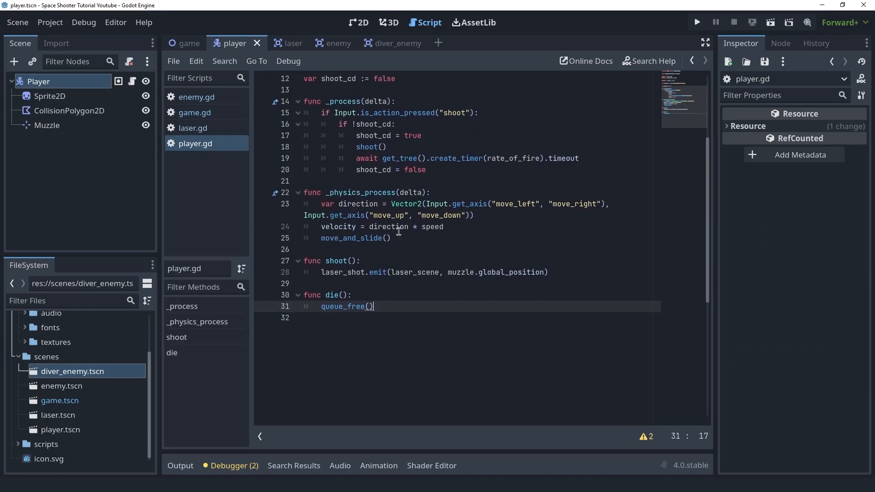
- Add blank lines after move_and_slide() in player.gd, then show the player scene in 2D
left_click(392, 238)
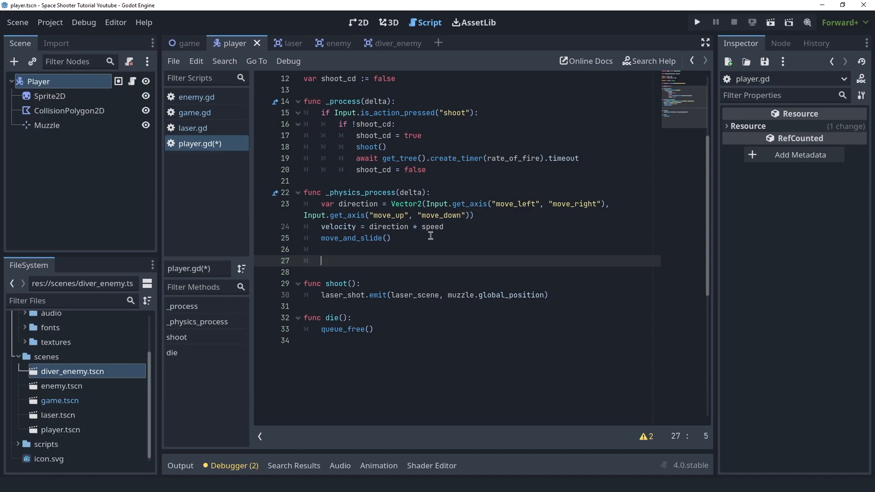
left_click(359, 22)
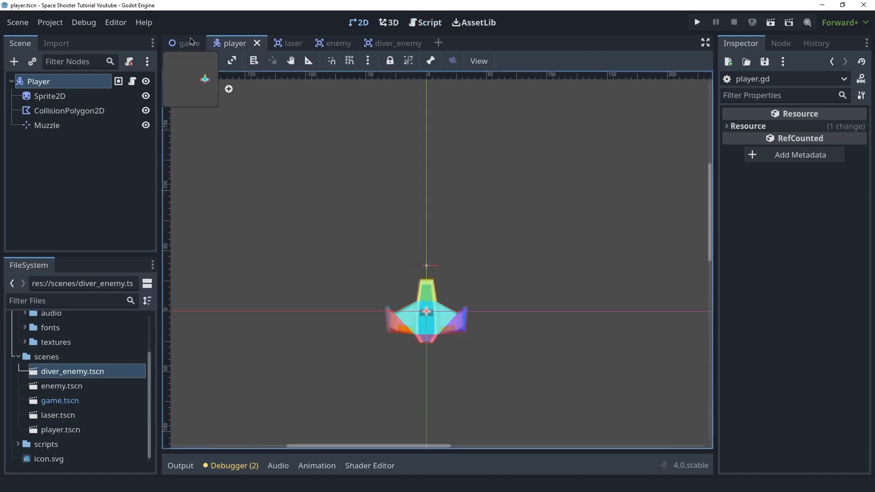
- Check the game scene's viewport frame and the 540×960 window size in Project Settings
left_click(189, 42)
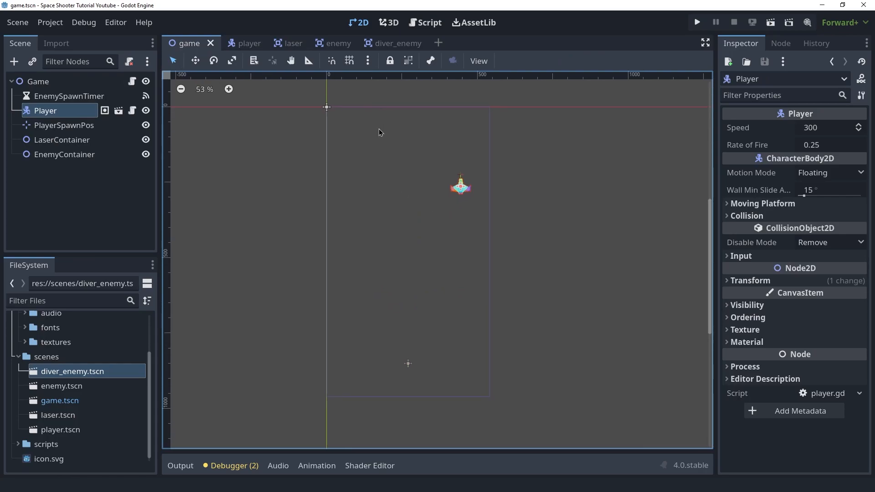
mouse_move(334, 133)
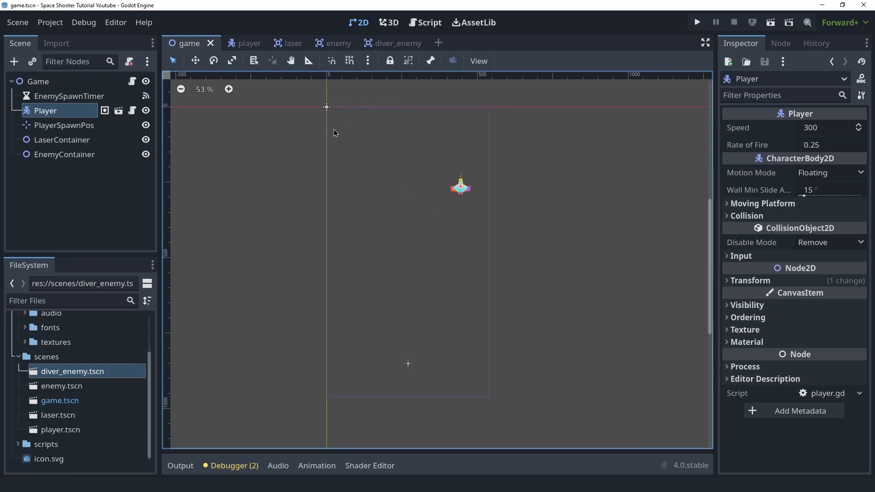
mouse_move(489, 400)
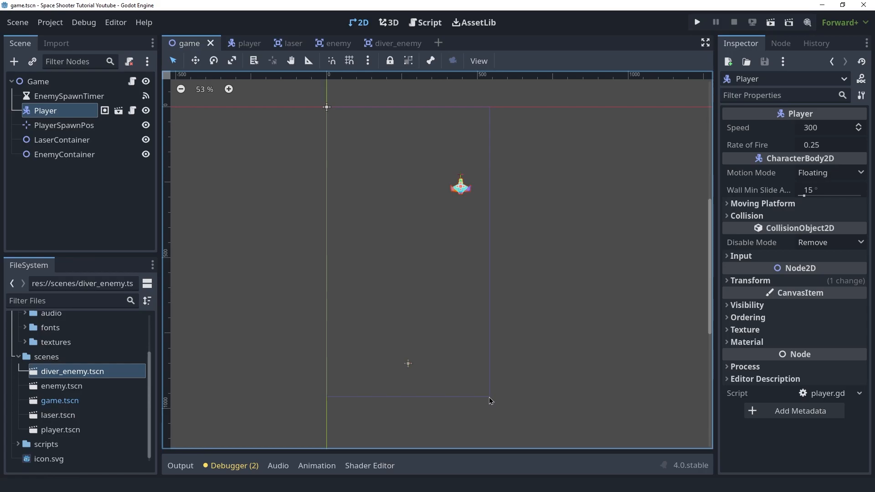
mouse_move(406, 274)
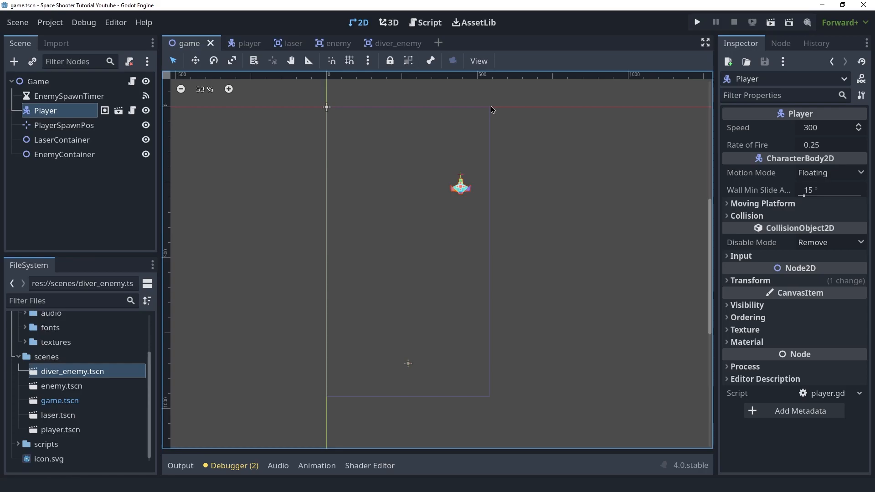
mouse_move(493, 398)
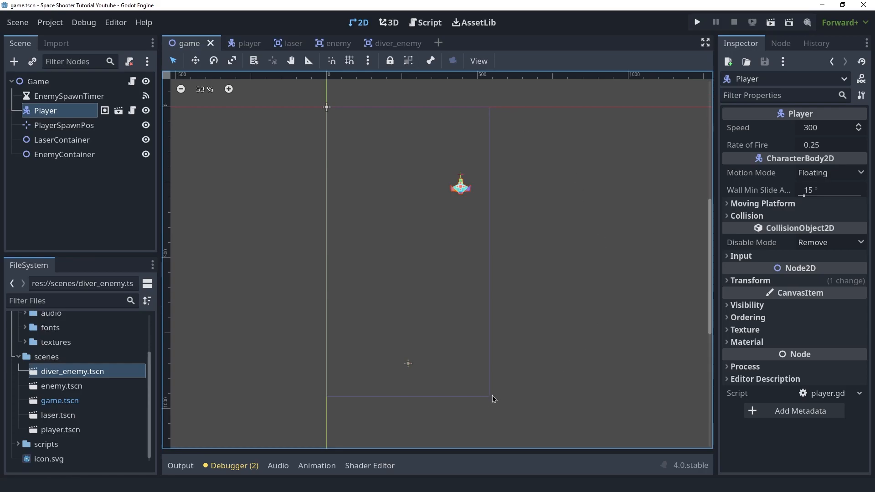
left_click(49, 22)
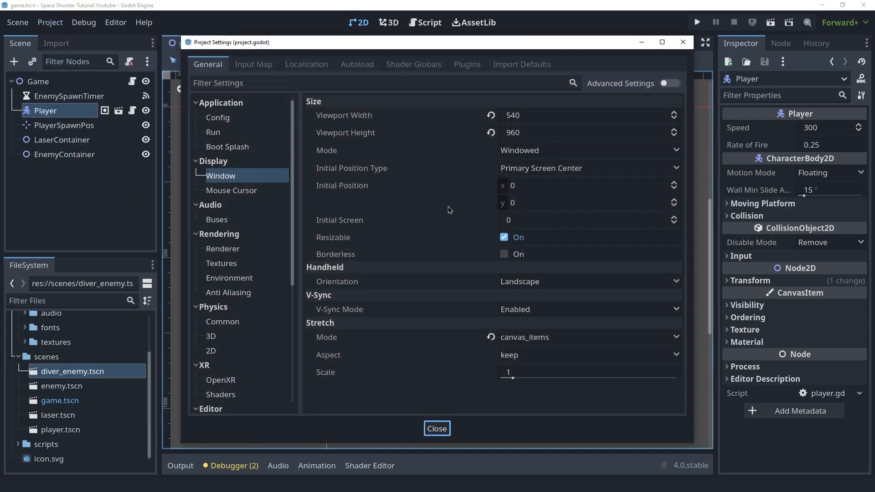
left_click(437, 428)
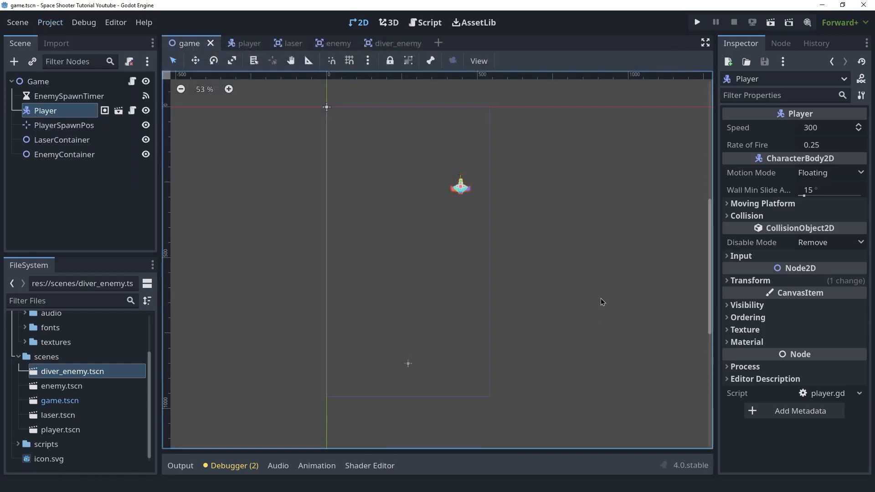
mouse_move(491, 399)
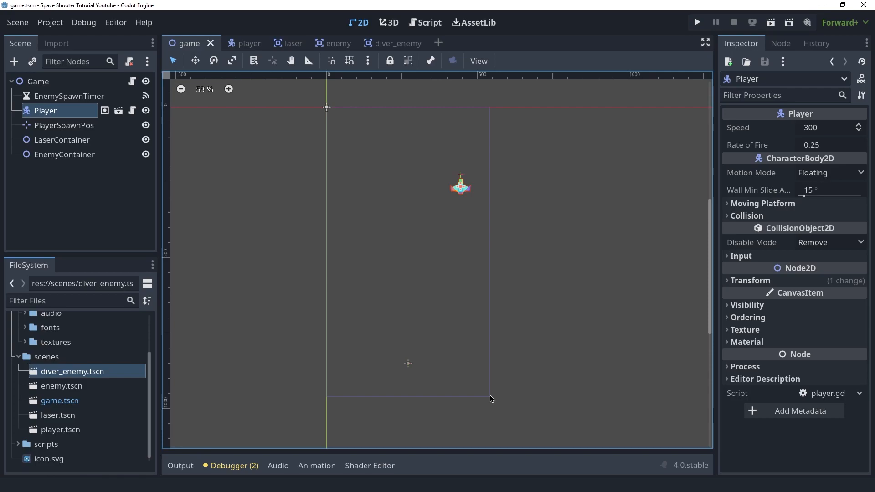
mouse_move(509, 406)
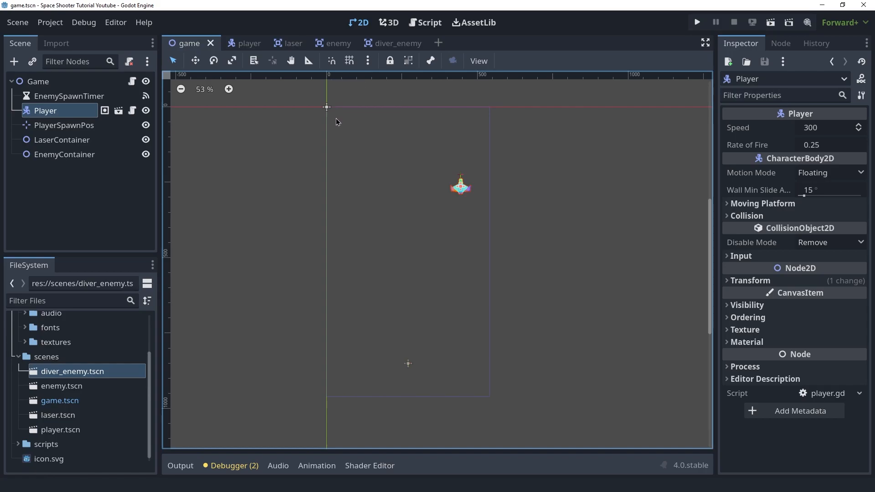
mouse_move(370, 92)
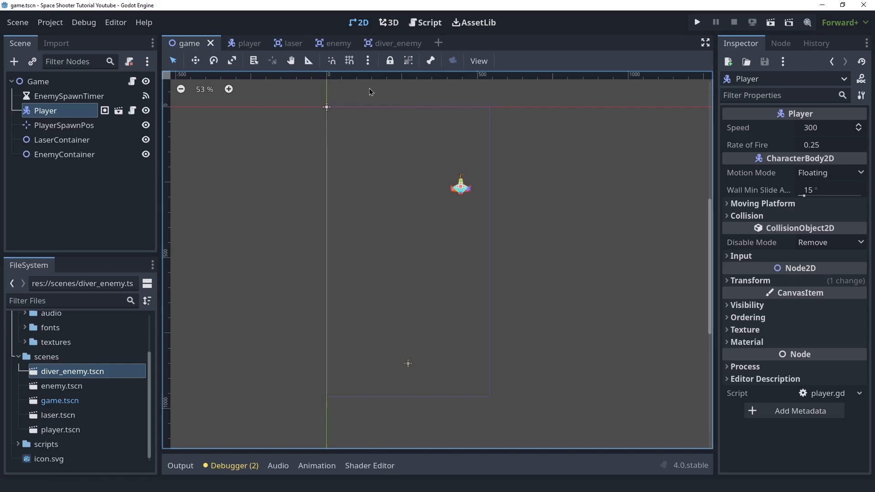
mouse_move(487, 154)
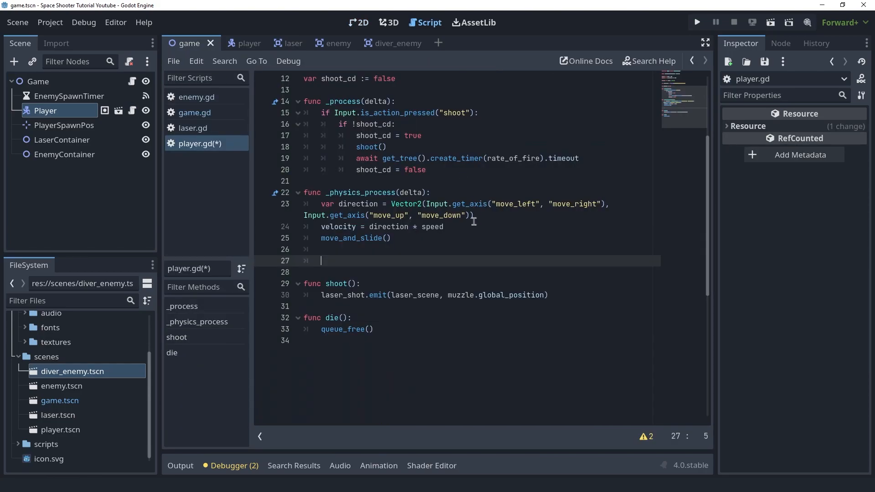
- On line 27, type 'global_position = global_position.clamp(Vector2.ZERO, get_vie' using autocomplete
type("global_position =")
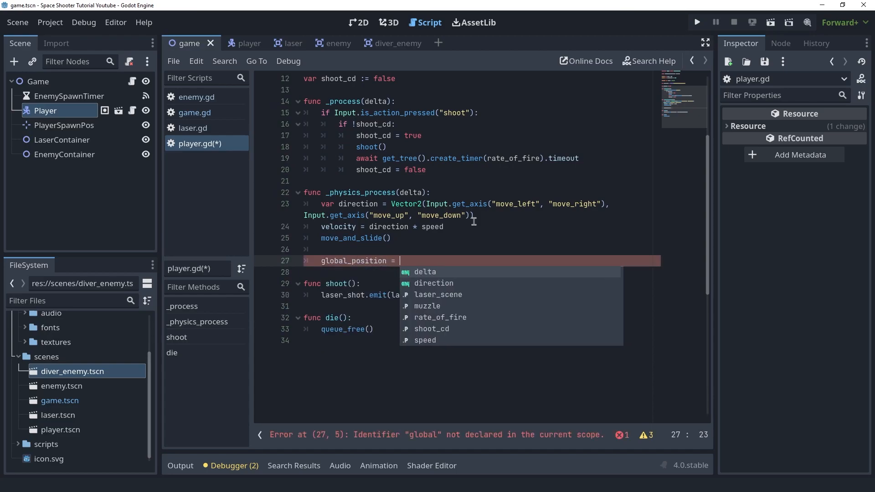
type("global_position")
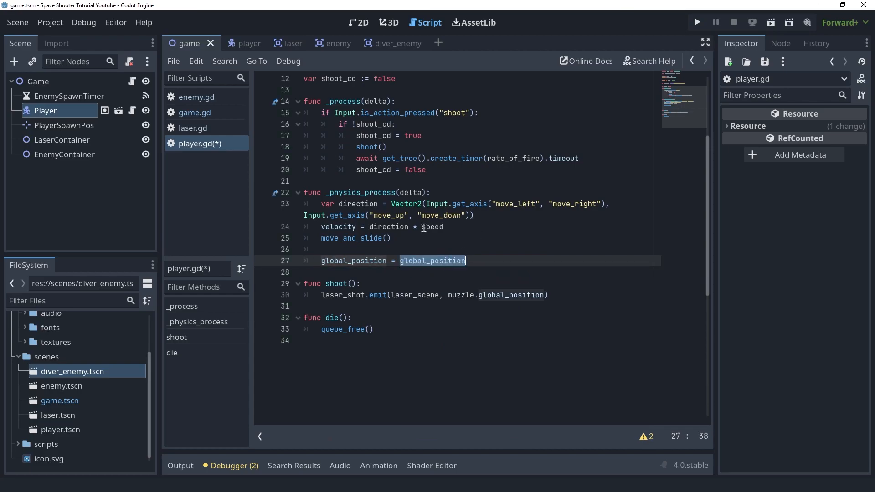
left_click(466, 261)
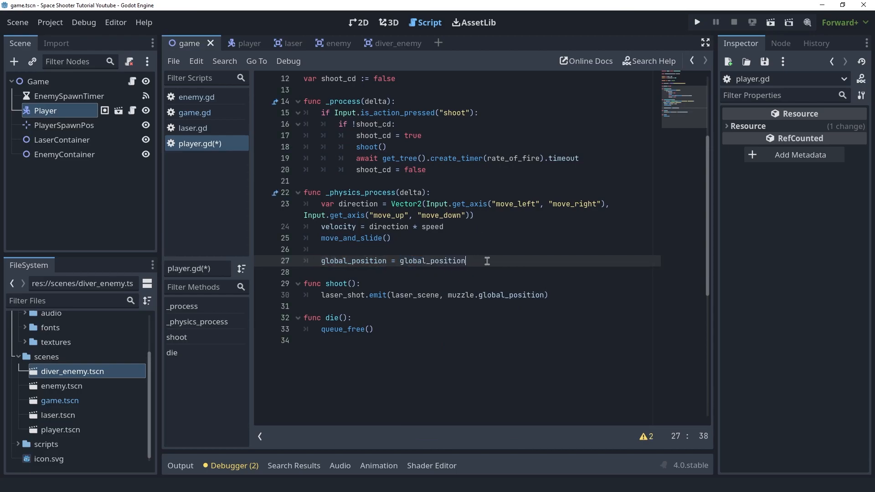
type(".clamp(")
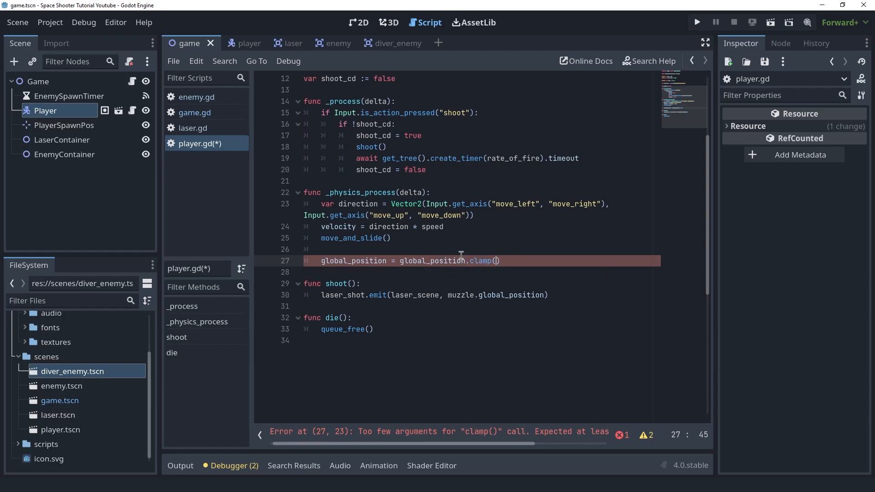
mouse_move(524, 274)
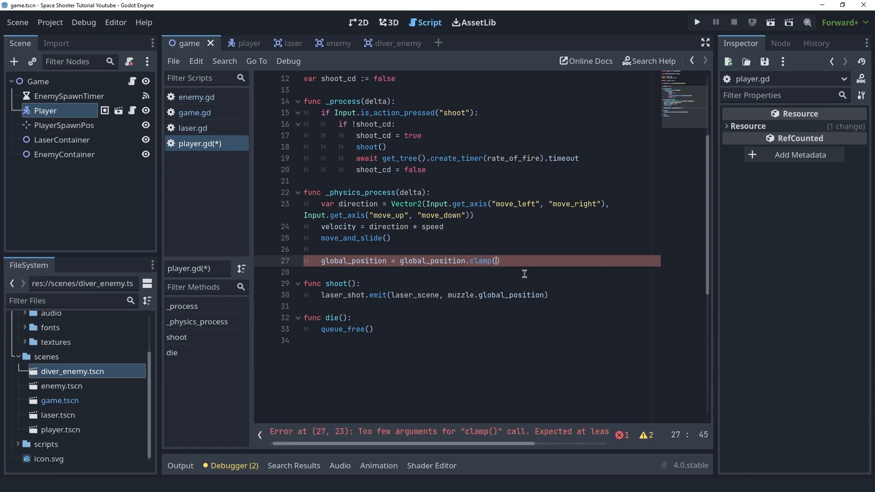
type("V")
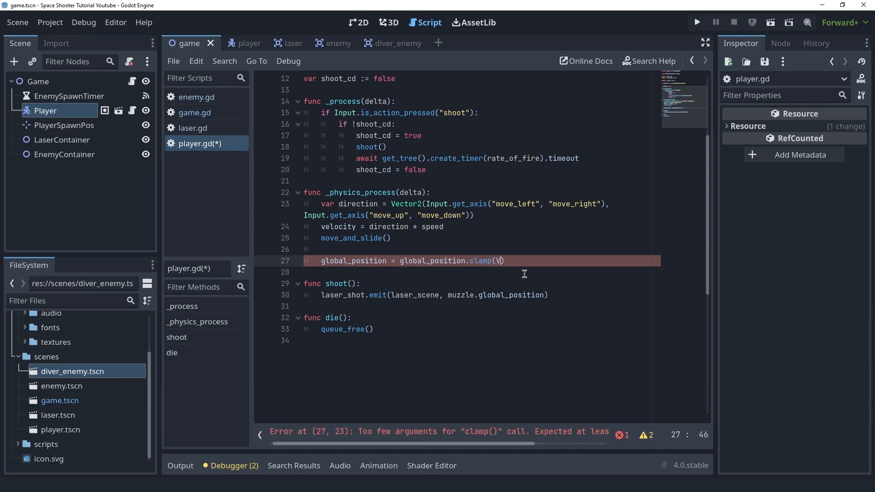
type("ector2.")
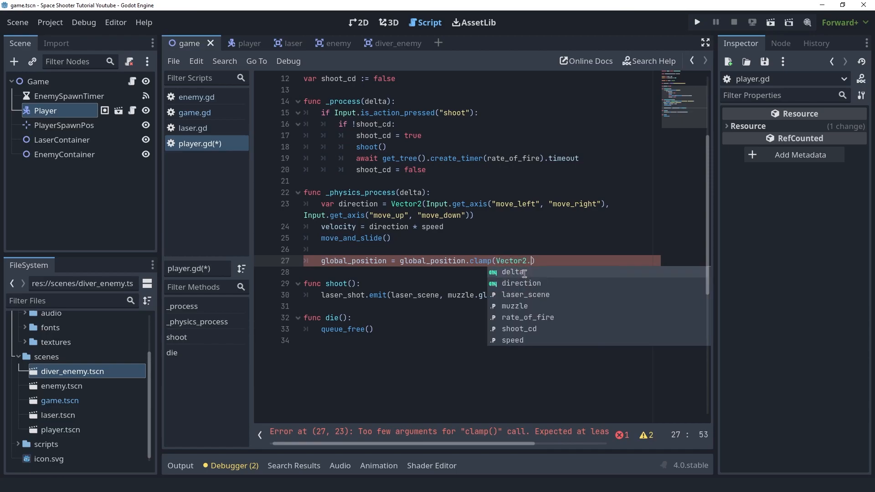
type("ZERO,")
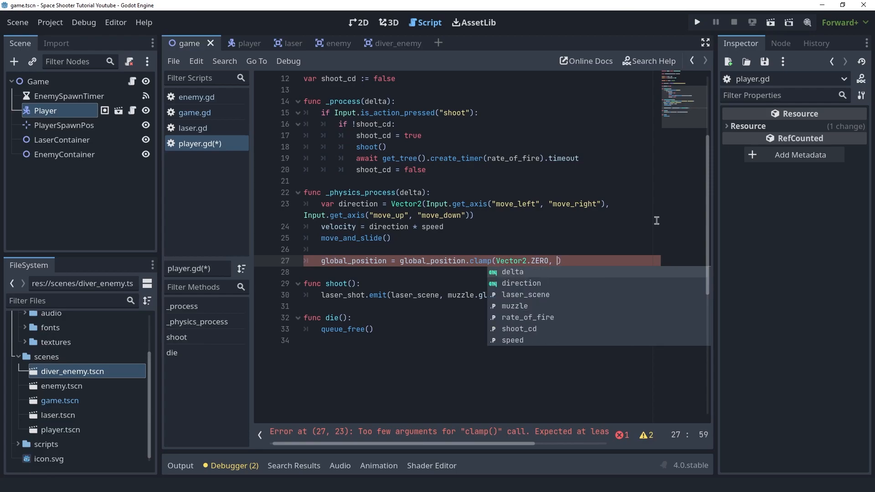
type("get_")
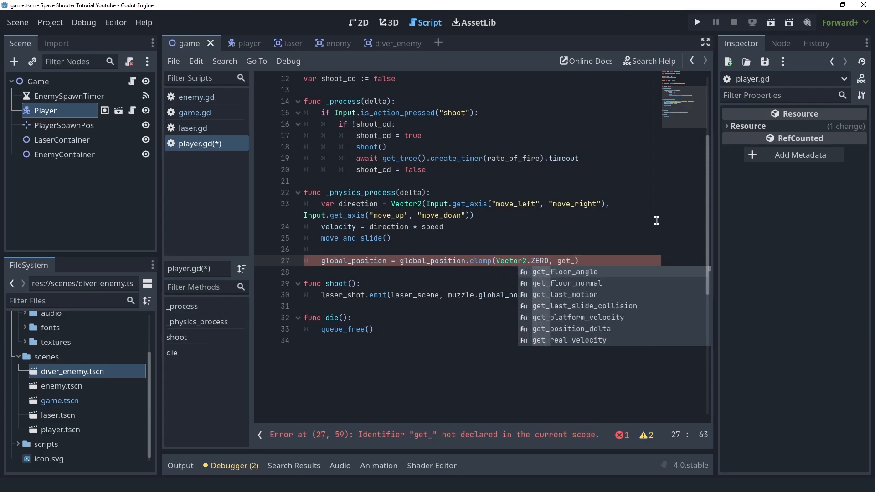
type("vie")
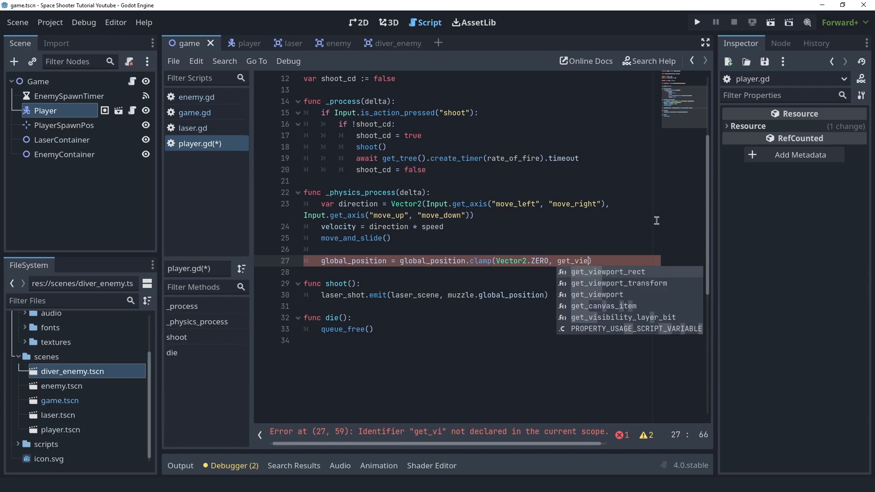
- Accept the get_viewport_rect suggestion to finish the clamp at get_viewport_rect().size
left_click(607, 272)
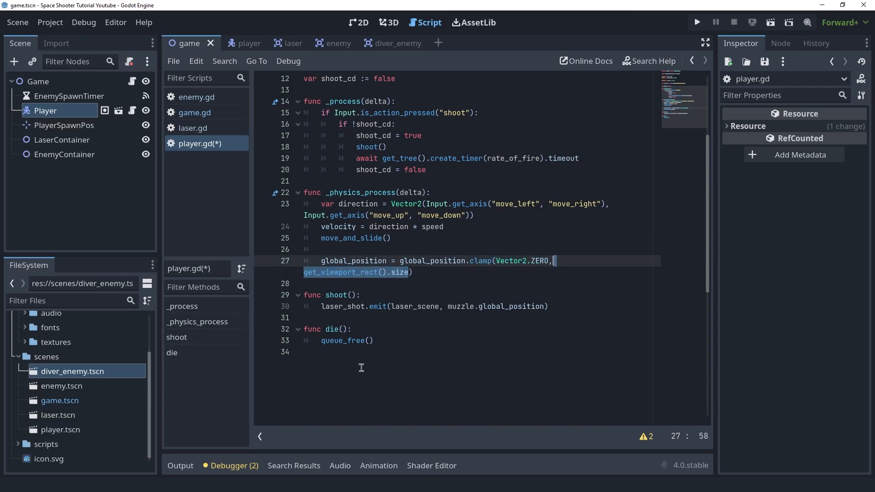
mouse_move(371, 340)
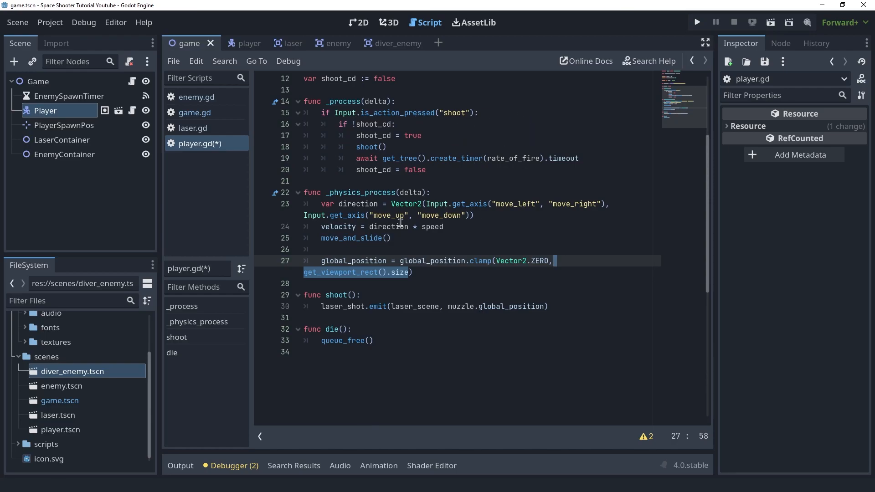
mouse_move(441, 283)
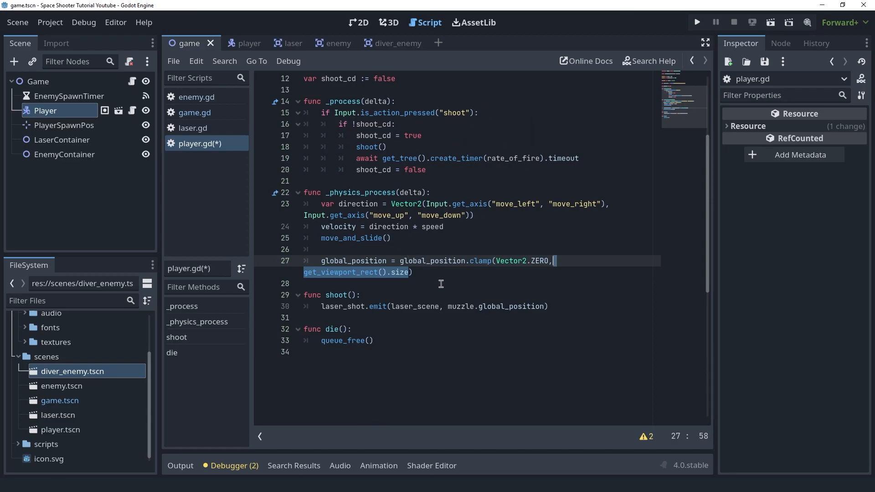
mouse_move(355, 169)
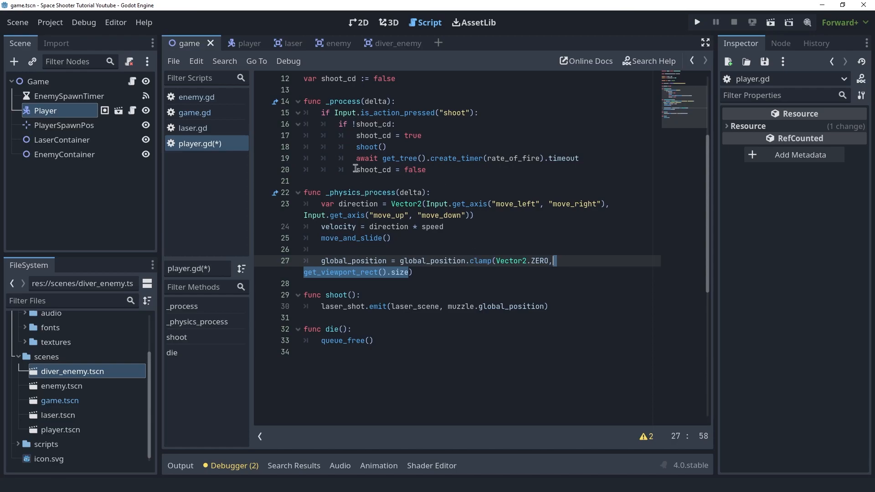
mouse_move(478, 237)
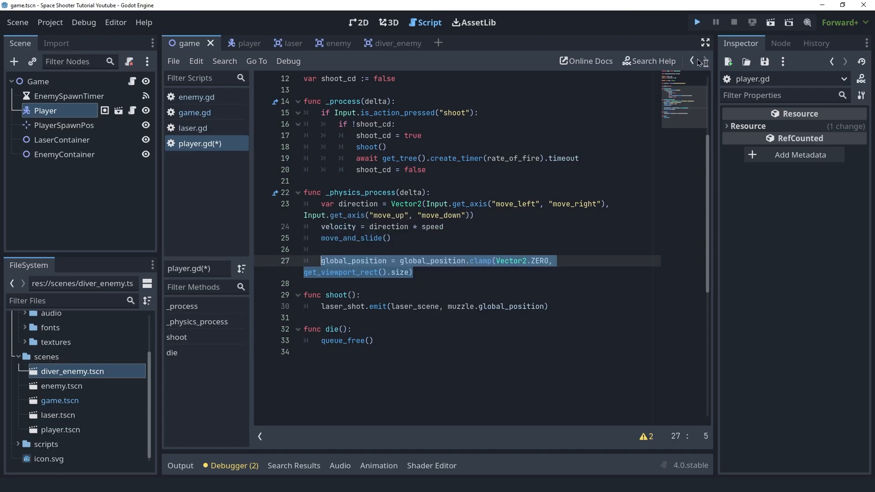
- Run the project twice to test the position clamp, then close the game window
left_click(697, 23)
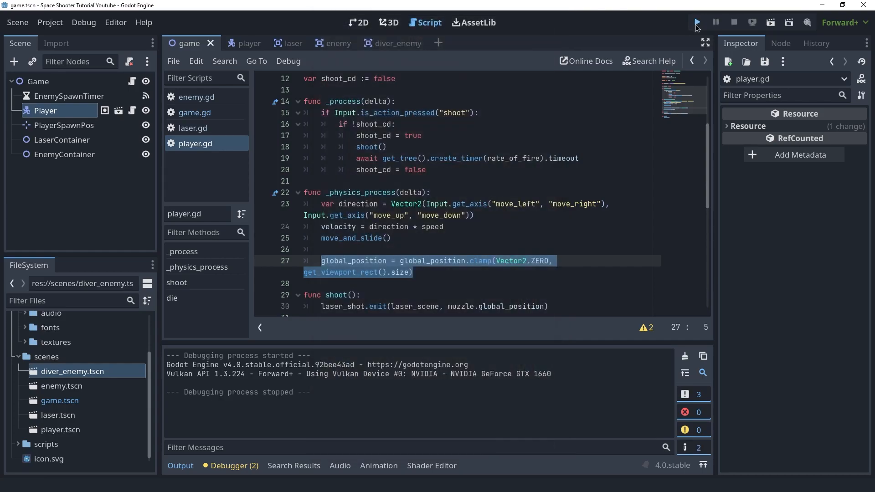
left_click(696, 22)
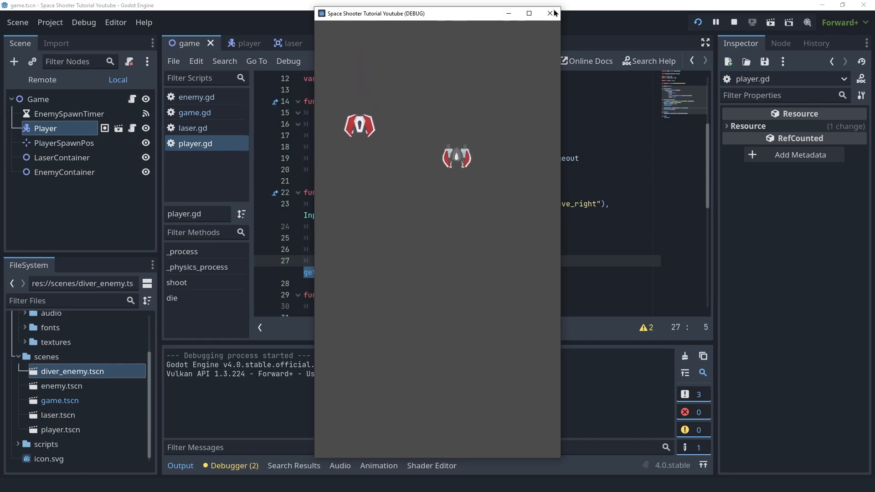
left_click(550, 13)
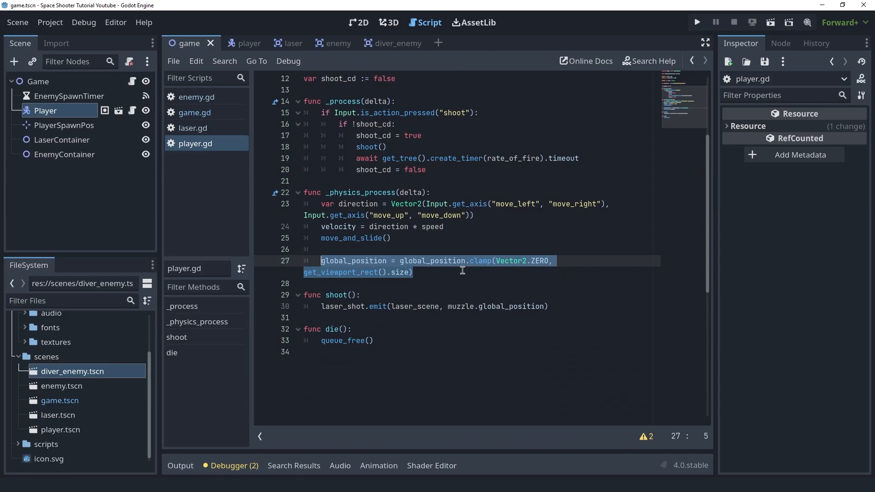
mouse_move(418, 271)
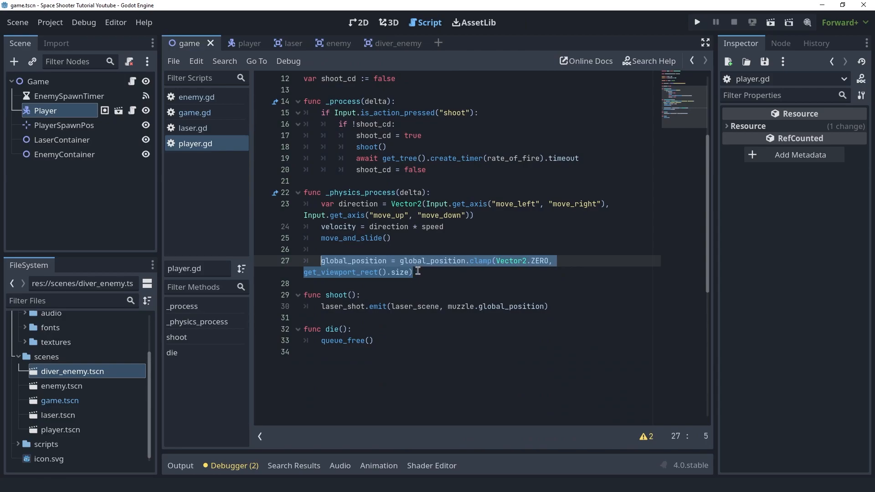
mouse_move(335, 273)
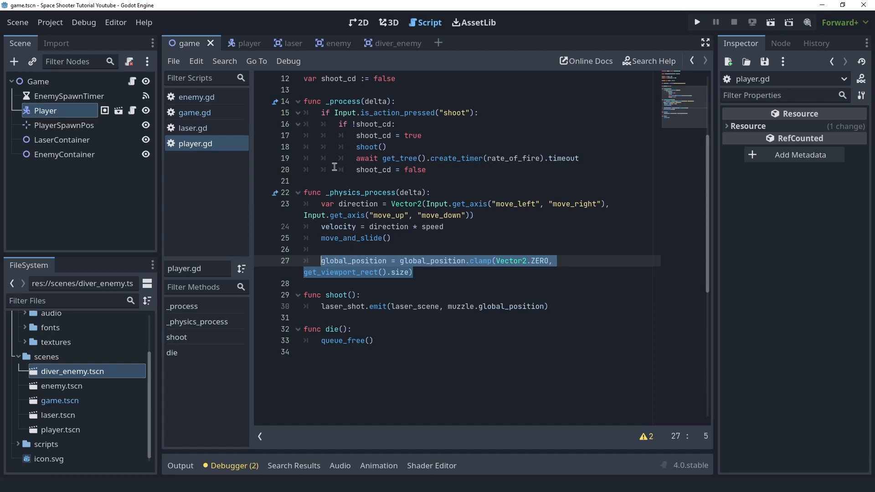
- In game.gd, add 'var score := 0' below 'var player = null'
left_click(195, 112)
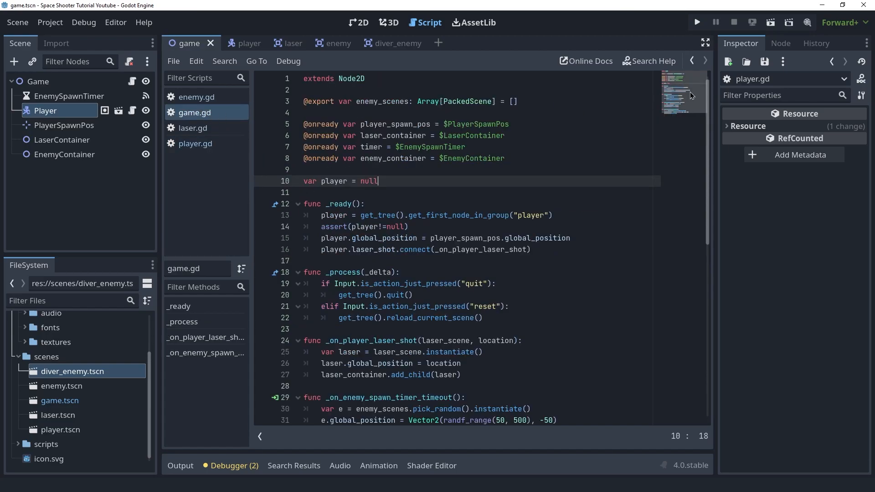
key("Return")
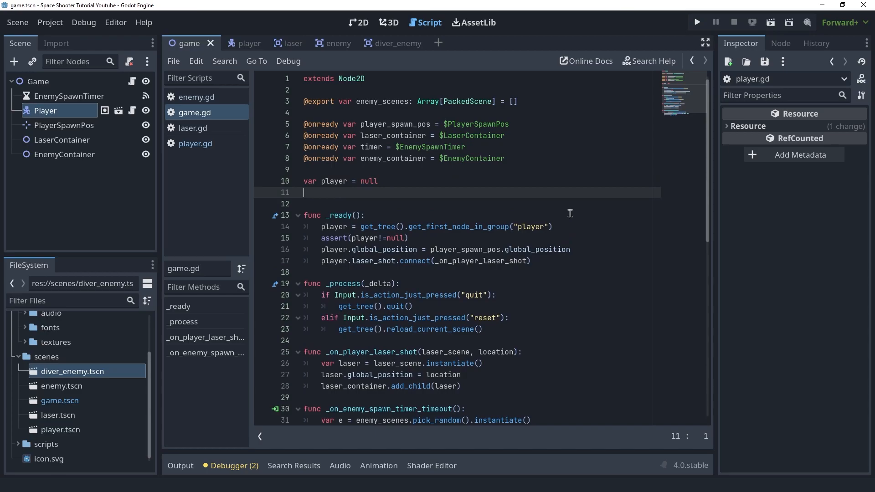
type("var score")
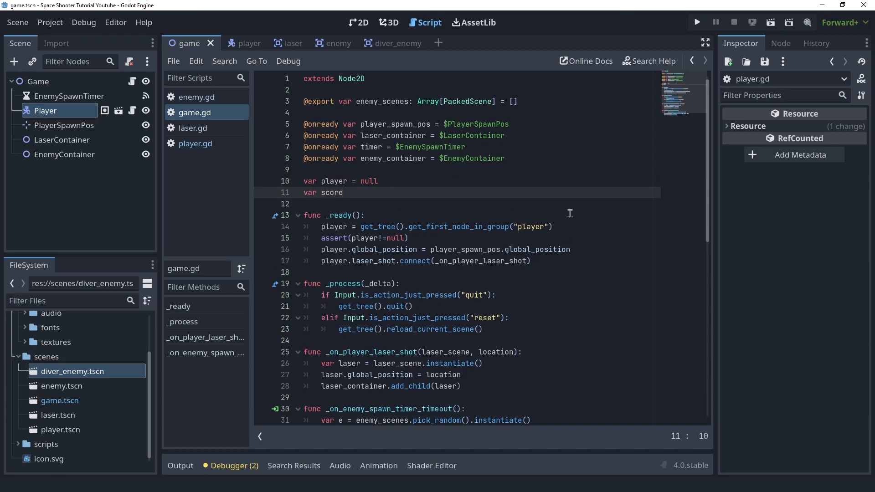
type(":=")
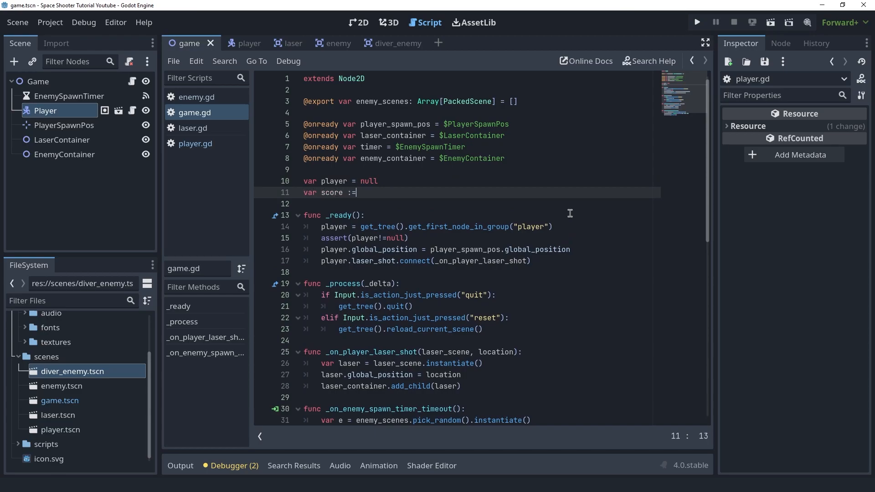
type("0")
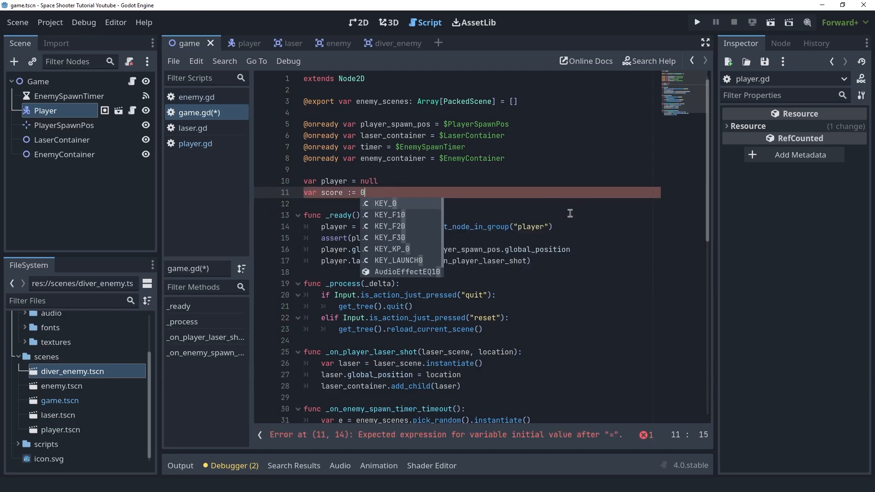
key("Escape")
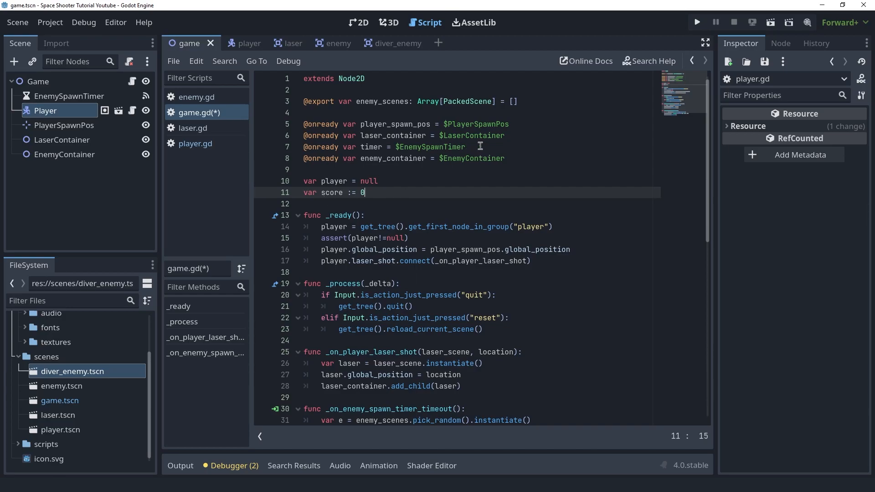
mouse_move(442, 108)
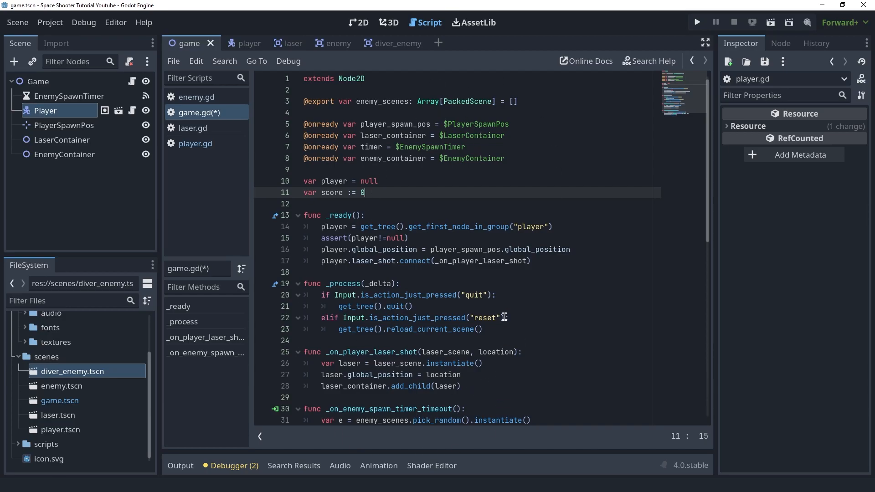
- Open enemy.gd and declare 'signal killed' at the top
left_click(192, 127)
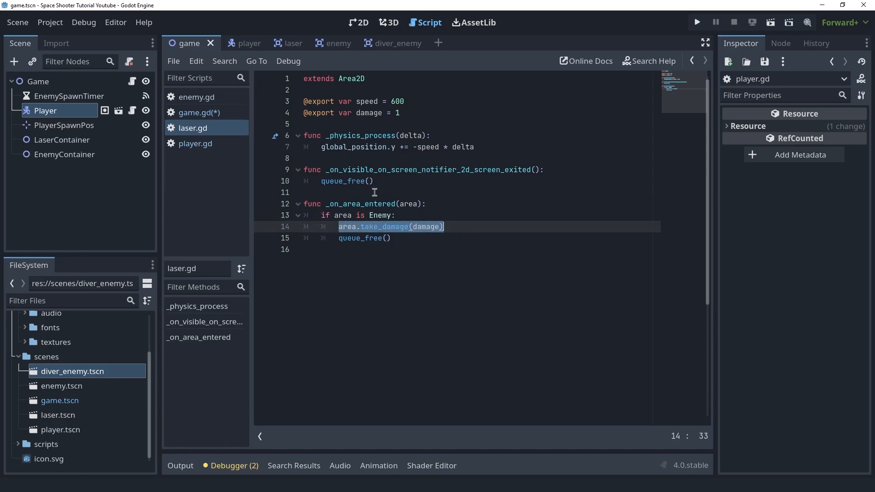
left_click(196, 97)
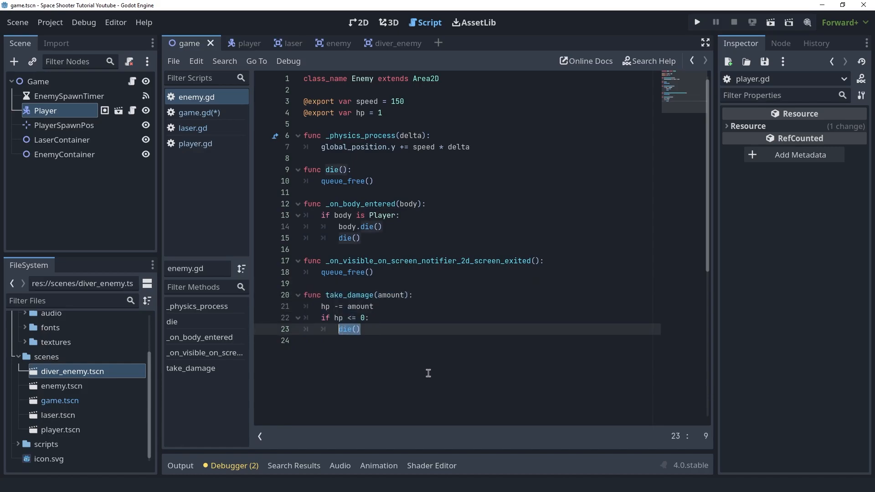
mouse_move(389, 356)
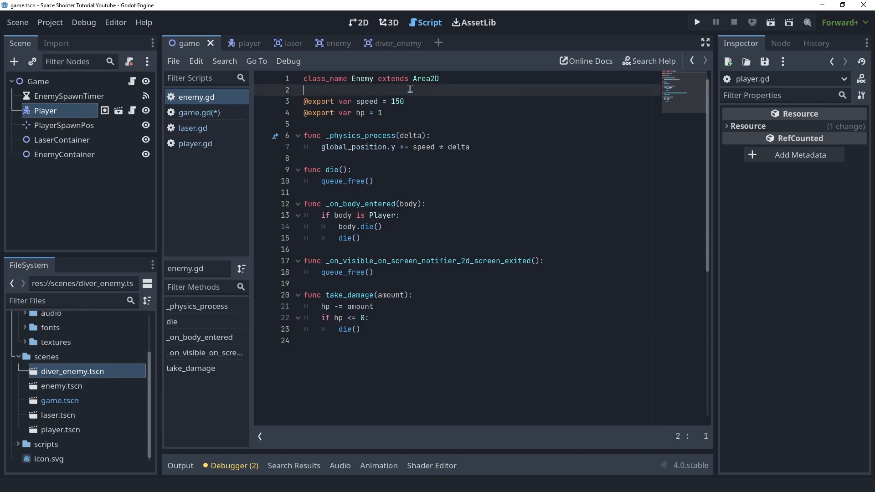
type("signal")
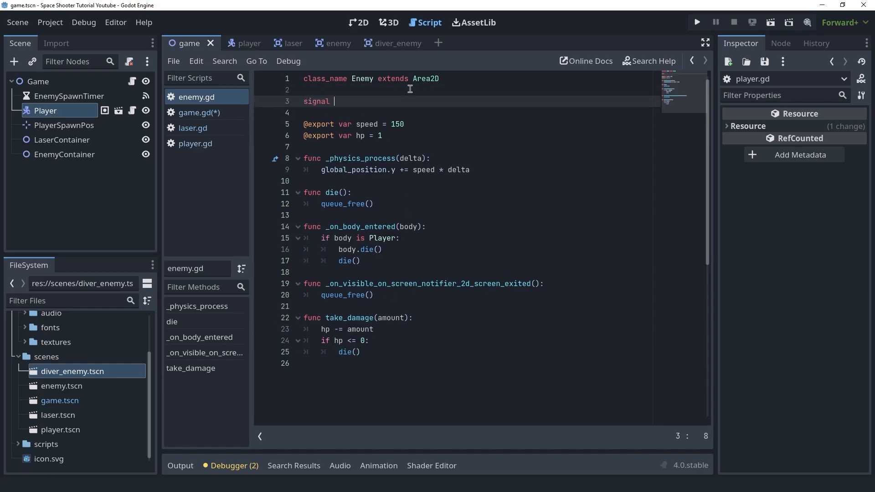
type("killed")
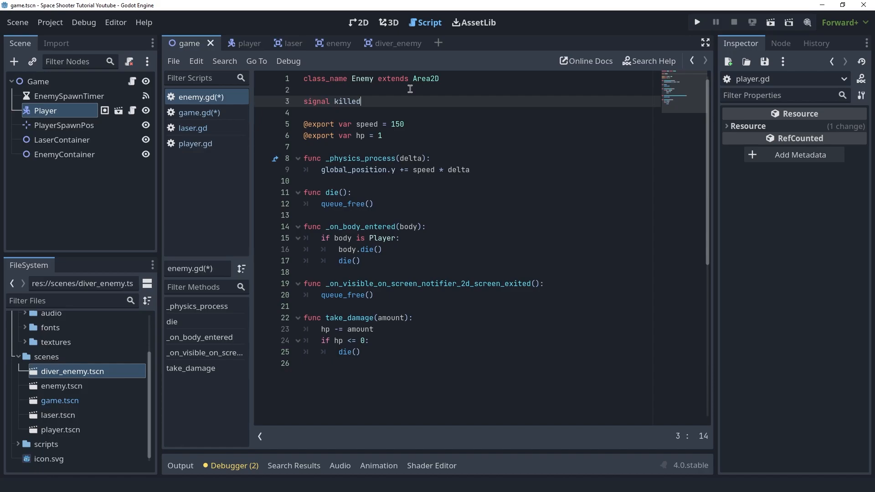
mouse_move(347, 243)
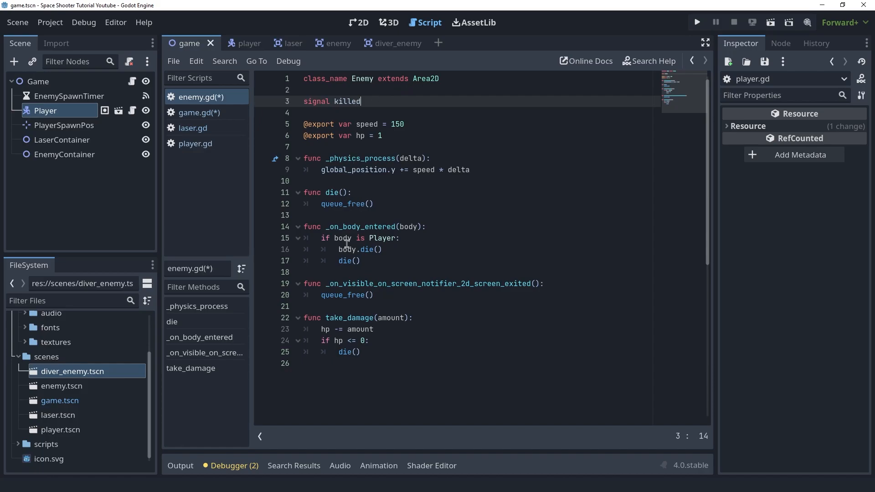
- Add 'killed.emit()' in take_damage before die()
left_click(375, 204)
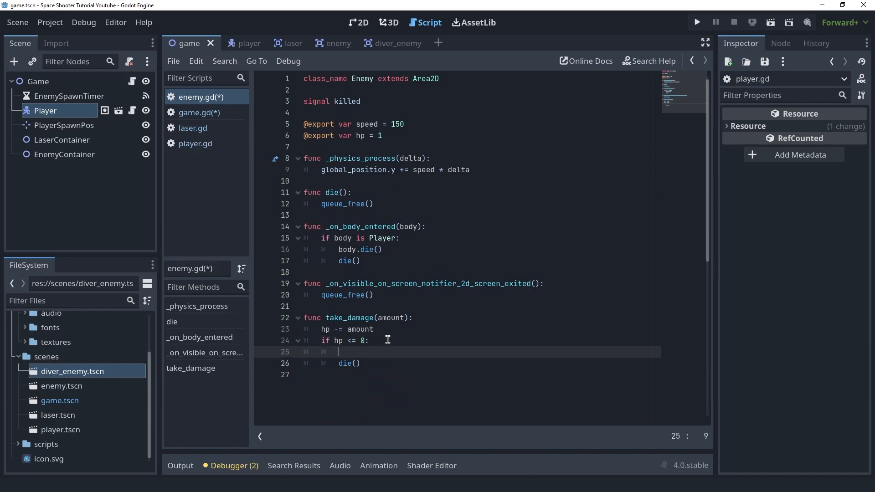
type("killed.e")
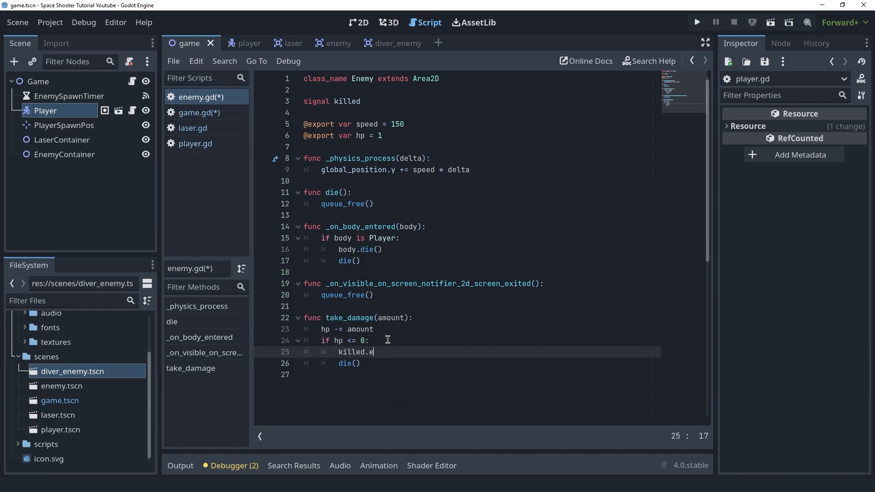
type("mit()")
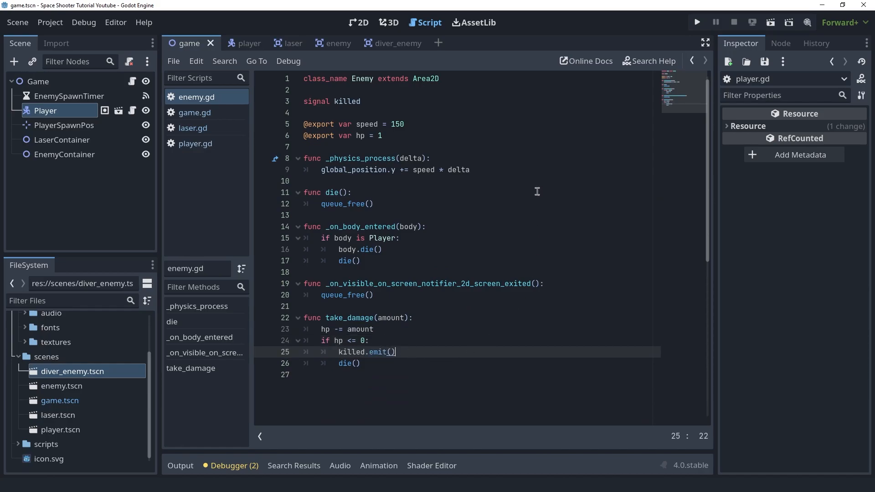
- In game.gd, connect each spawned enemy's killed signal to a new _on_enemy_killed function
left_click(194, 113)
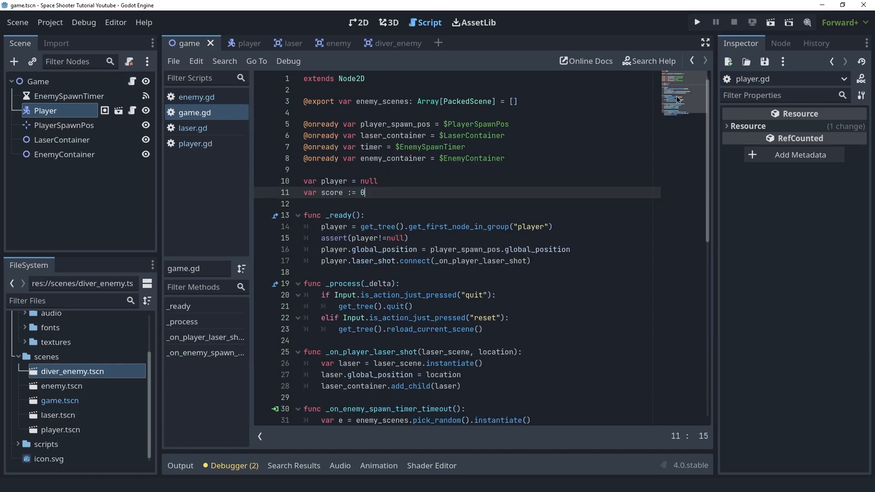
scroll("down", 3)
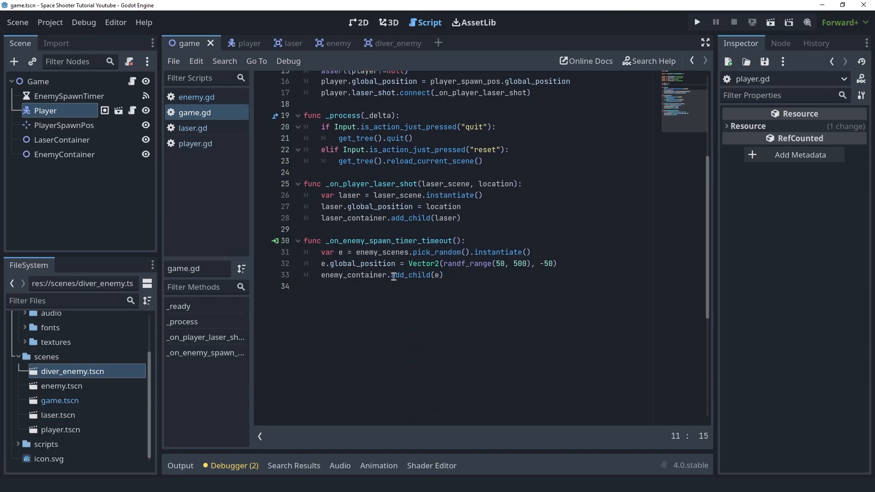
left_click(558, 264)
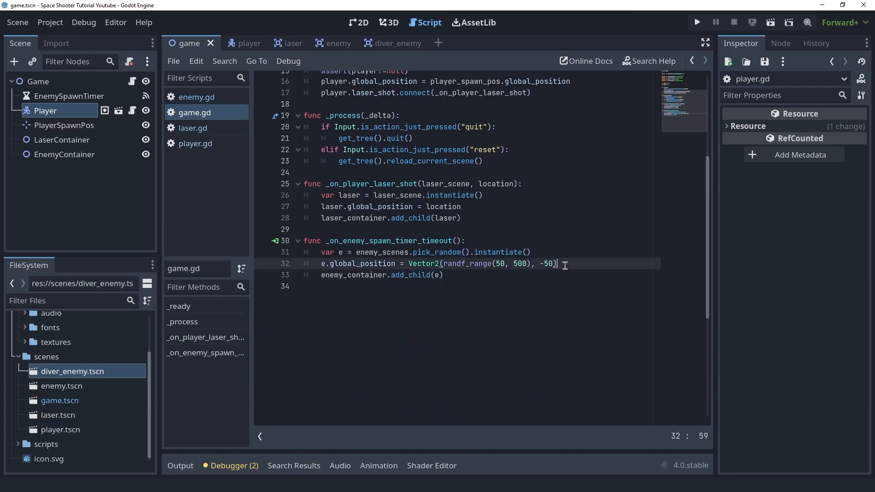
type("e.killed")
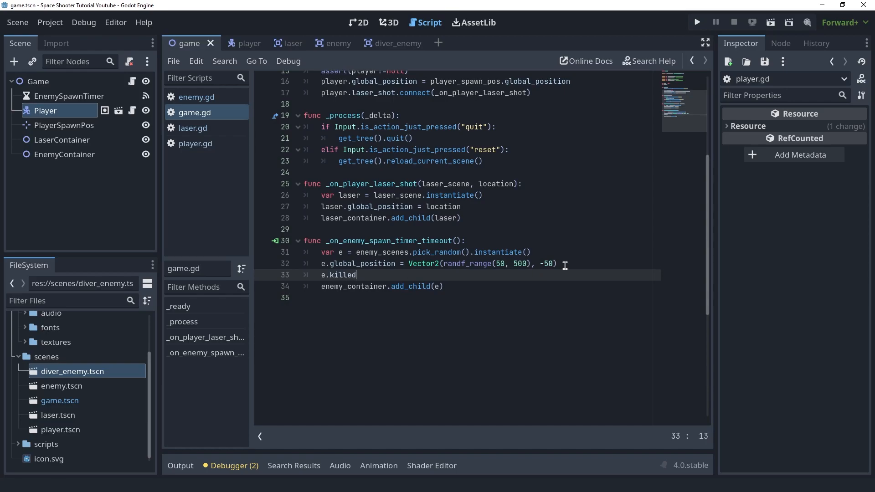
type(".connect(_")
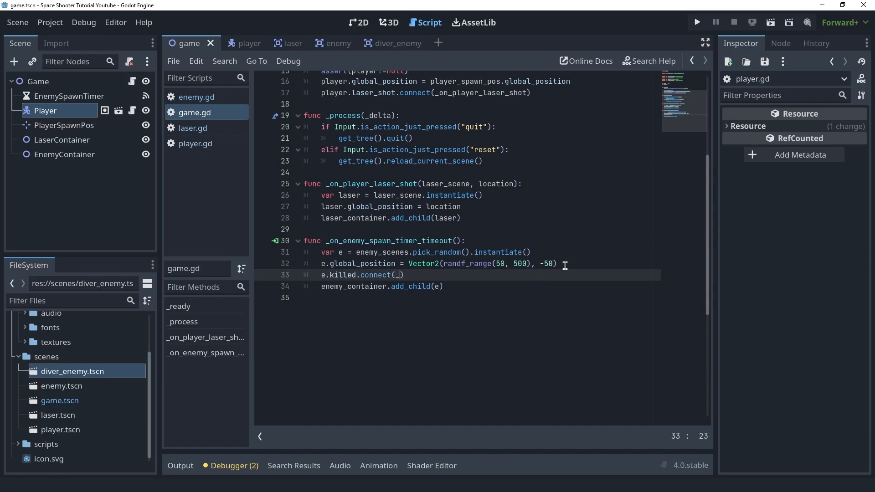
type("_on_enemy_killed")
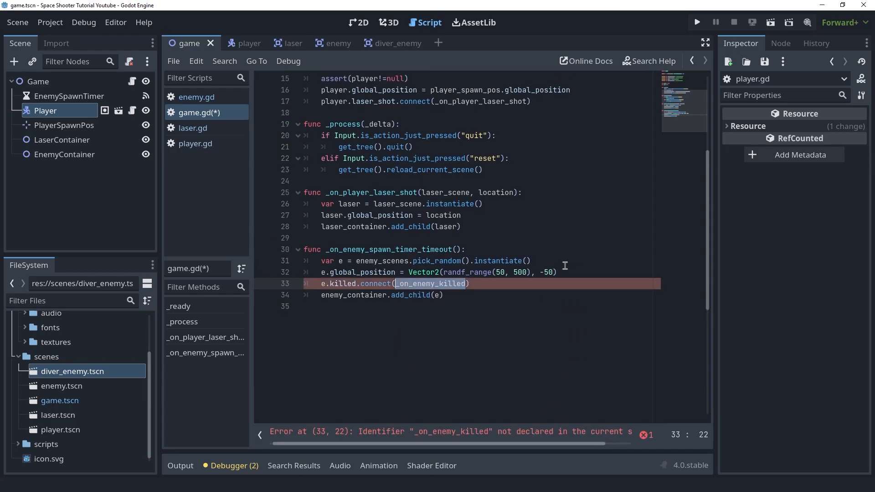
type("func _on_enemy_killed")
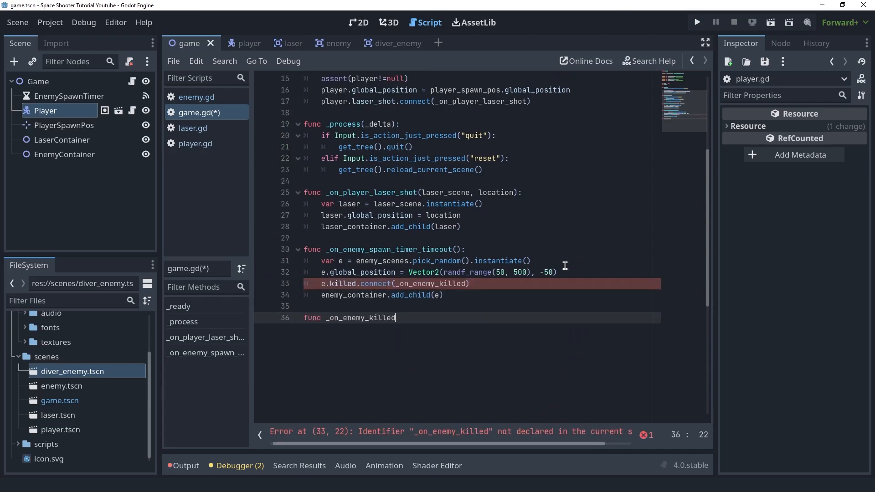
type("():")
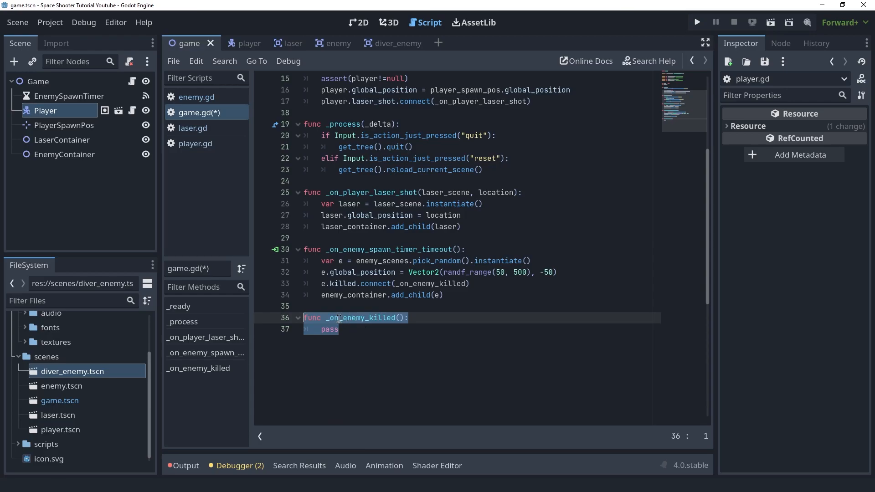
- Fill _on_enemy_killed with 'score += 100' and 'print(score)'
left_click(338, 328)
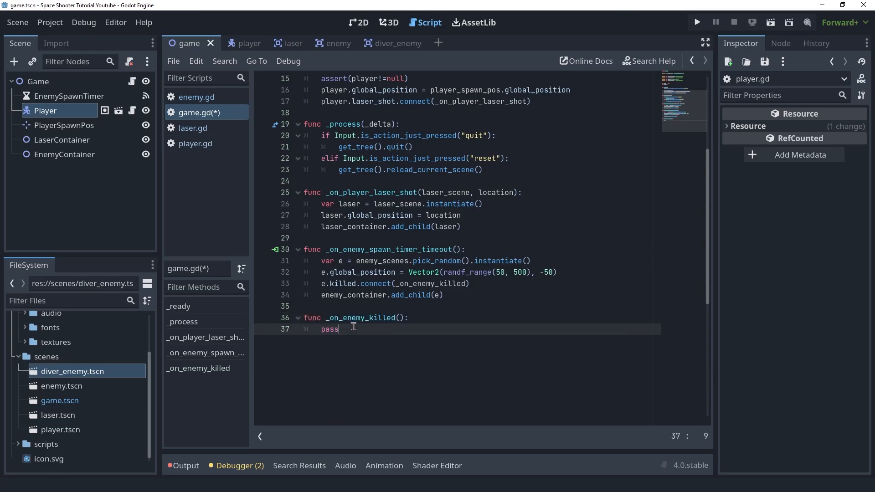
type("score += 100")
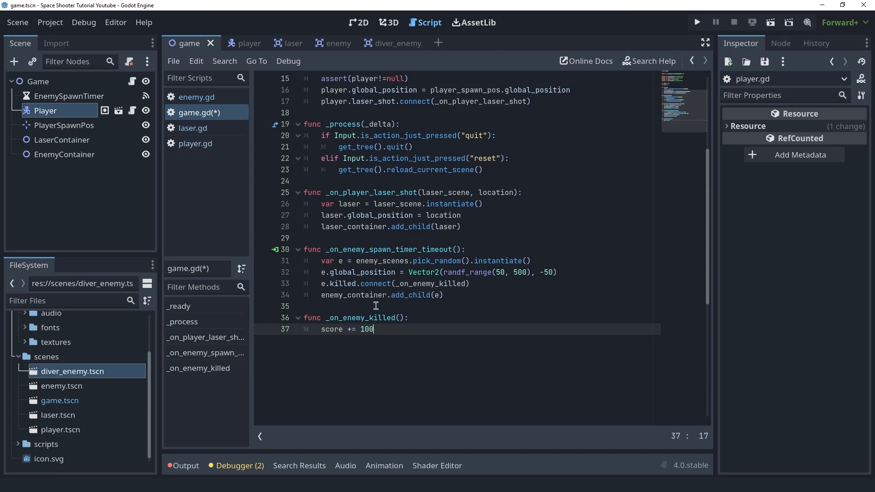
double_click(366, 329)
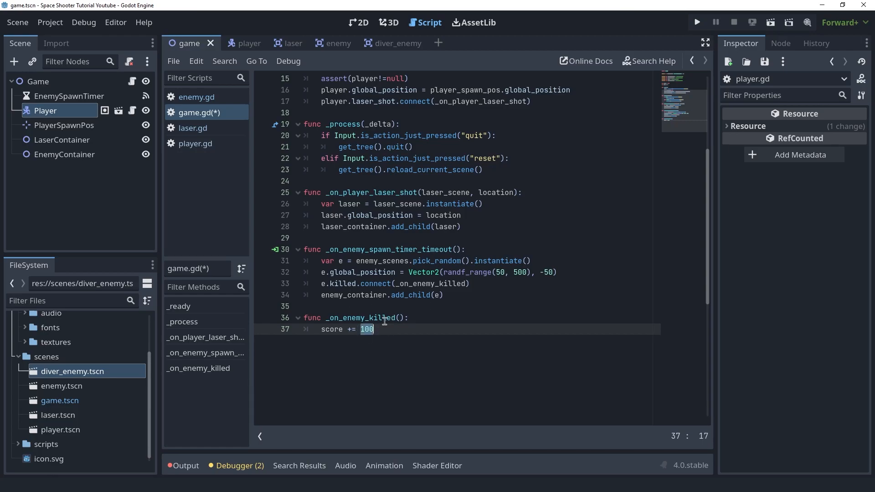
mouse_move(412, 310)
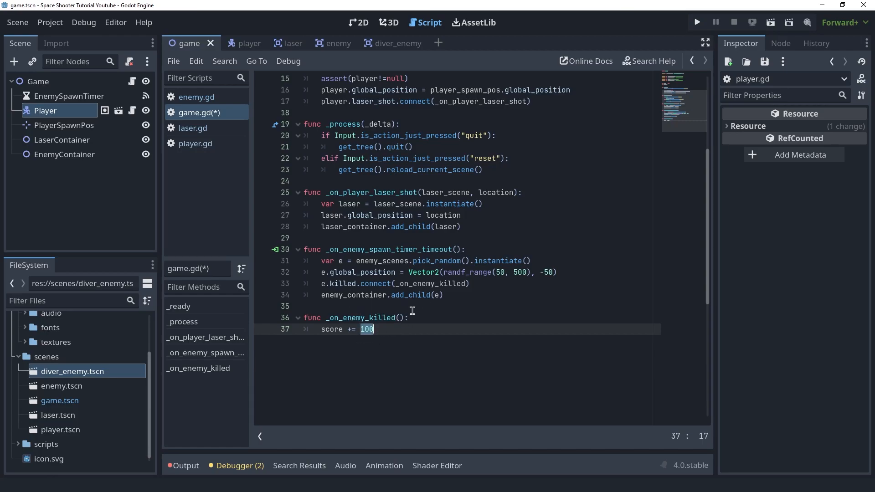
type("p")
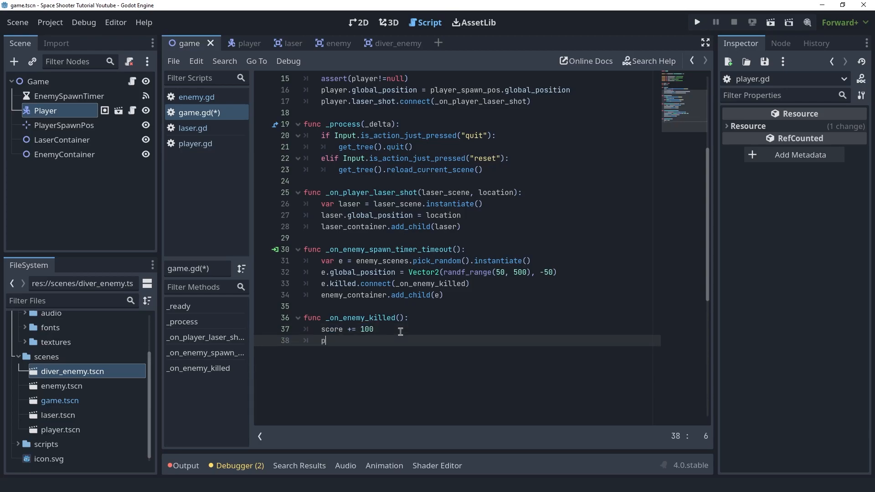
type("rint(score)")
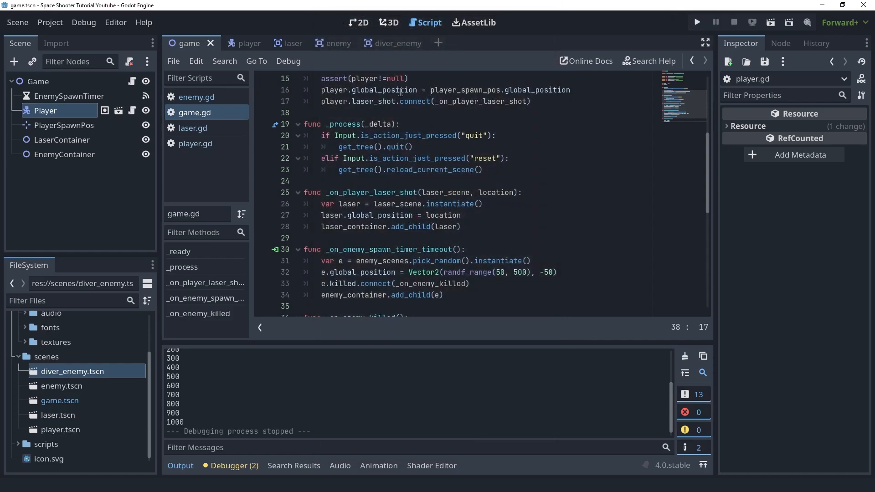
- Reopen the enemy.gd script in the script editor
left_click(196, 96)
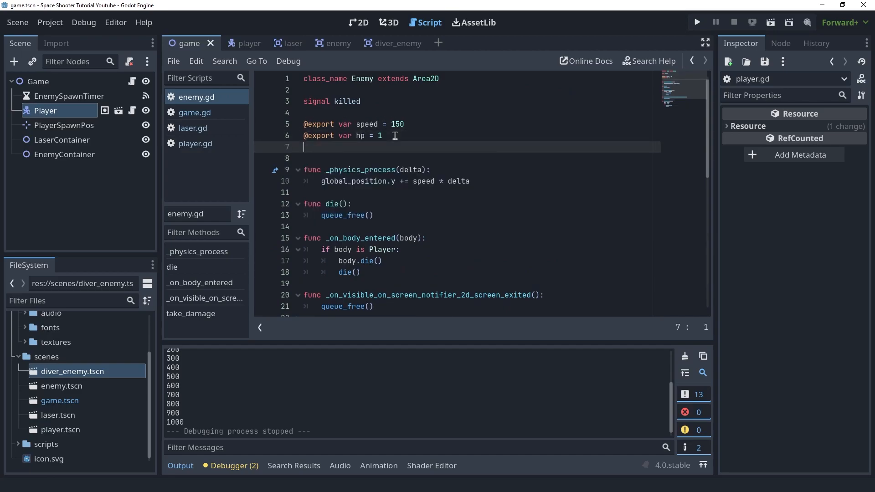
type("@export var points = 1")
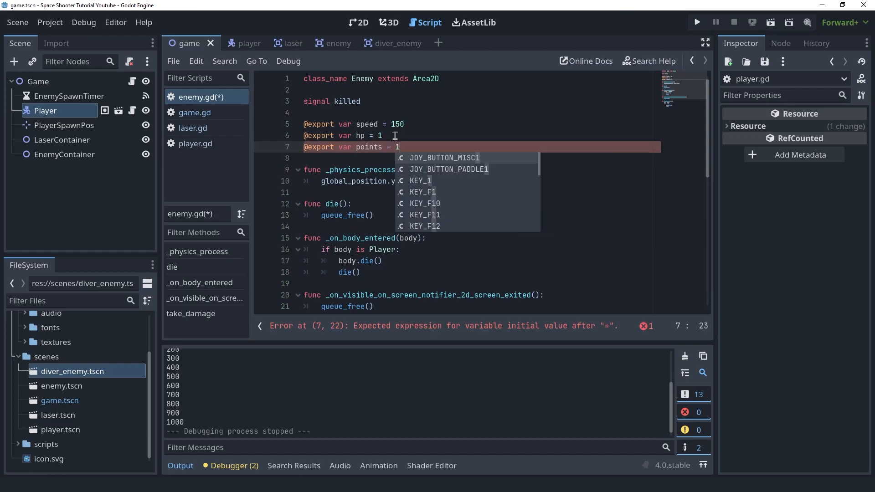
type("00")
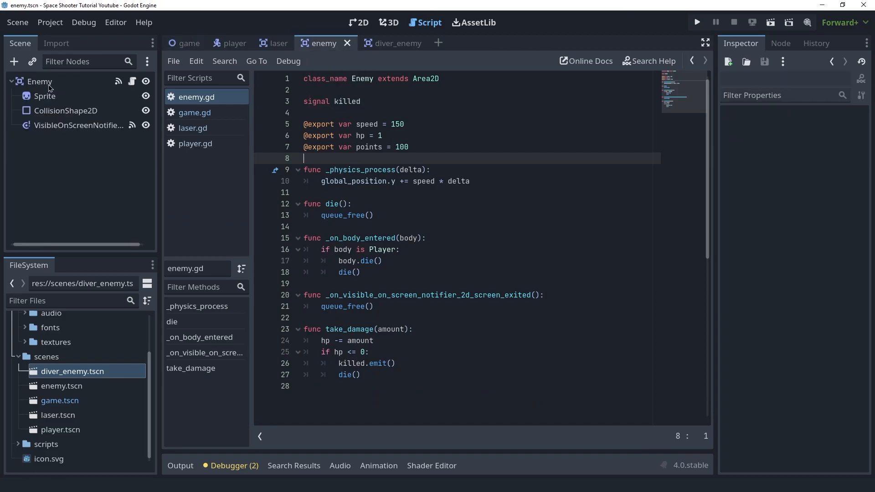
left_click(39, 81)
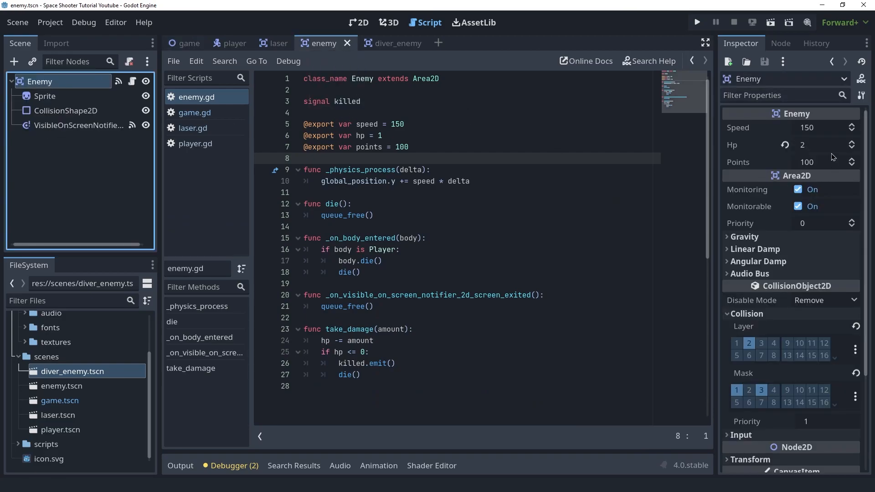
left_click(390, 43)
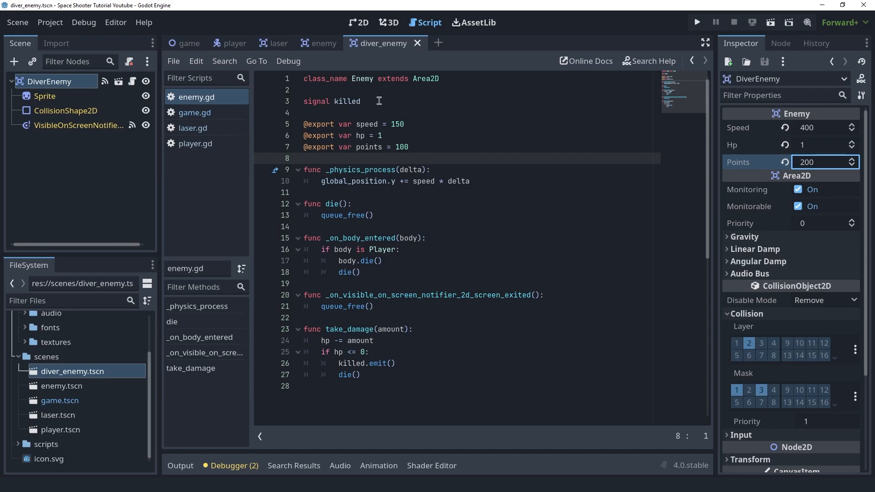
- Change the signal to killed(points), add points in _on_enemy_killed, and test-run the game
type("(points)")
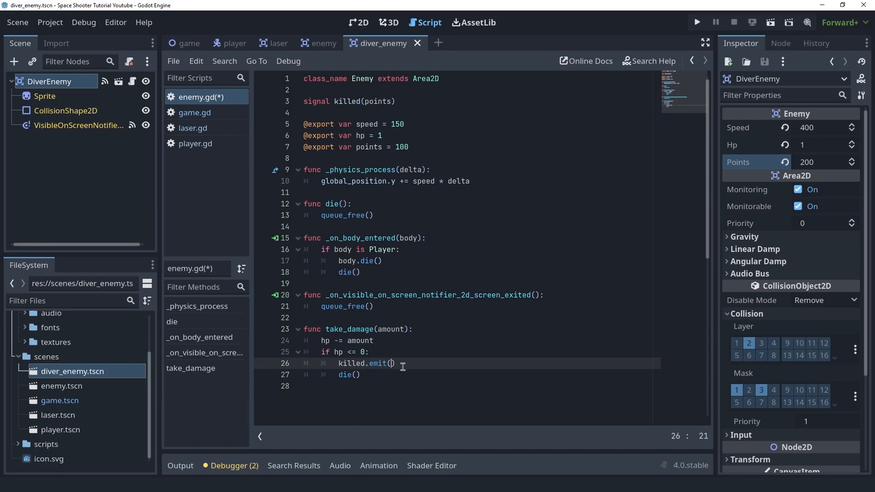
type("points")
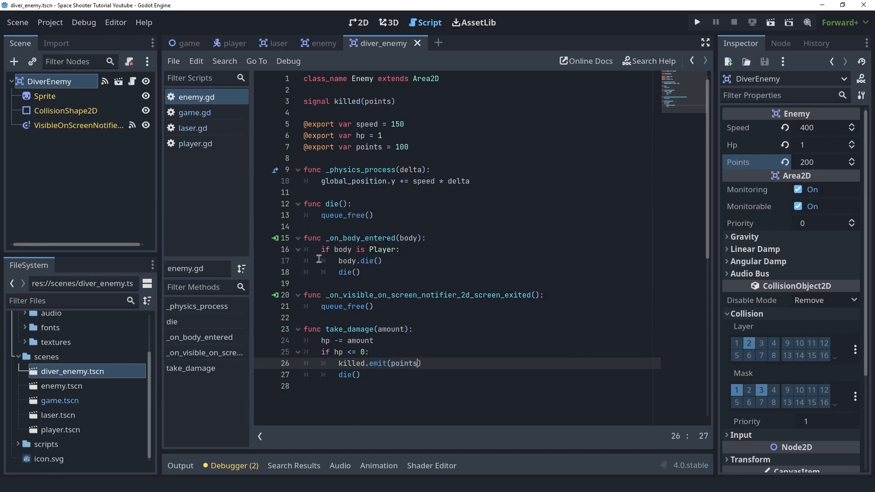
left_click(195, 112)
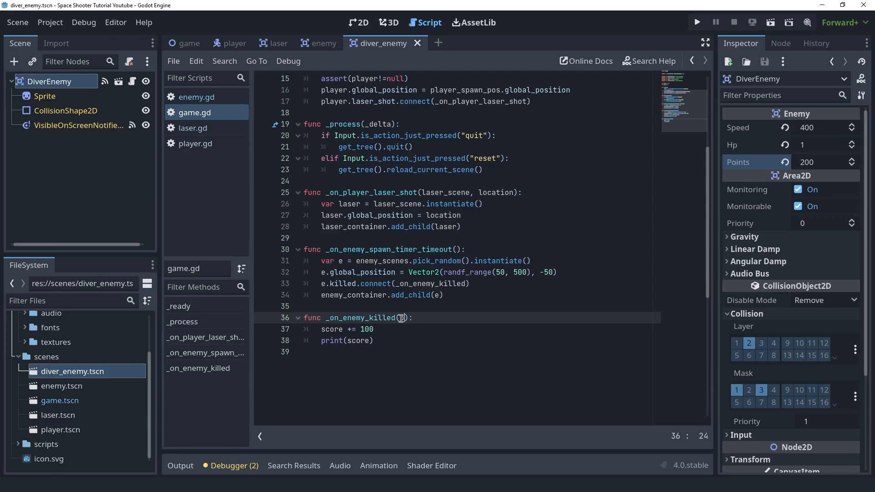
type("points")
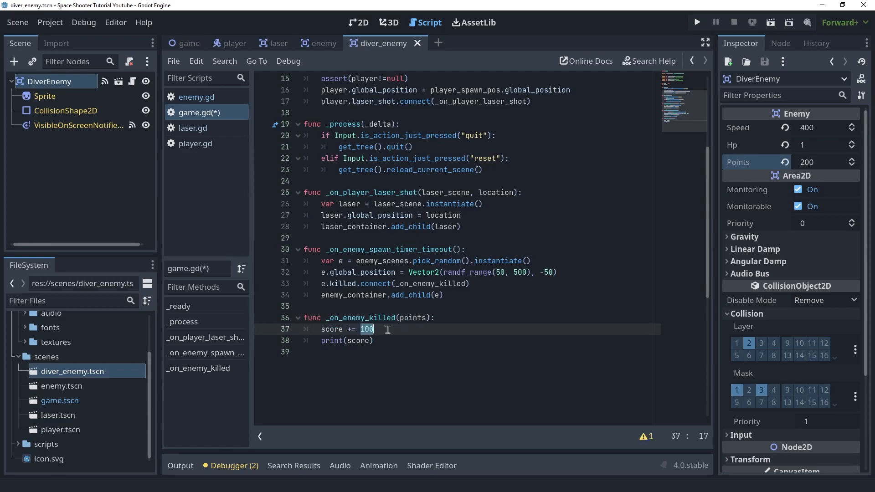
type("points")
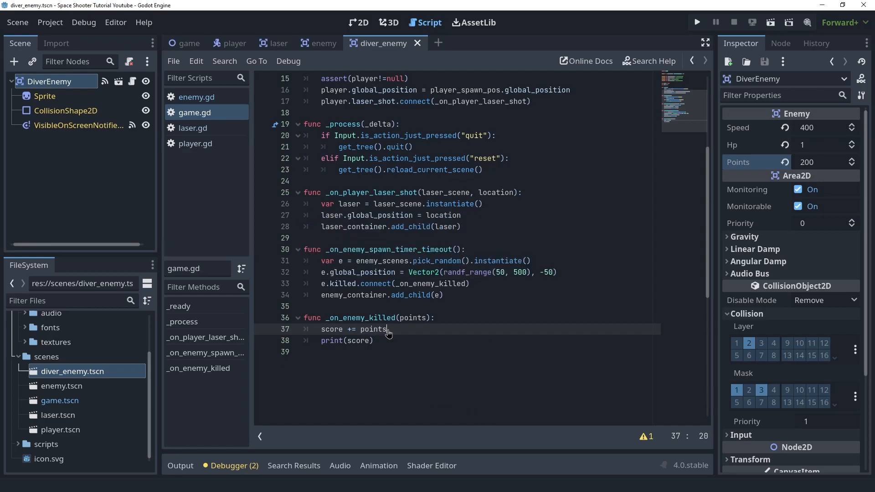
left_click(696, 23)
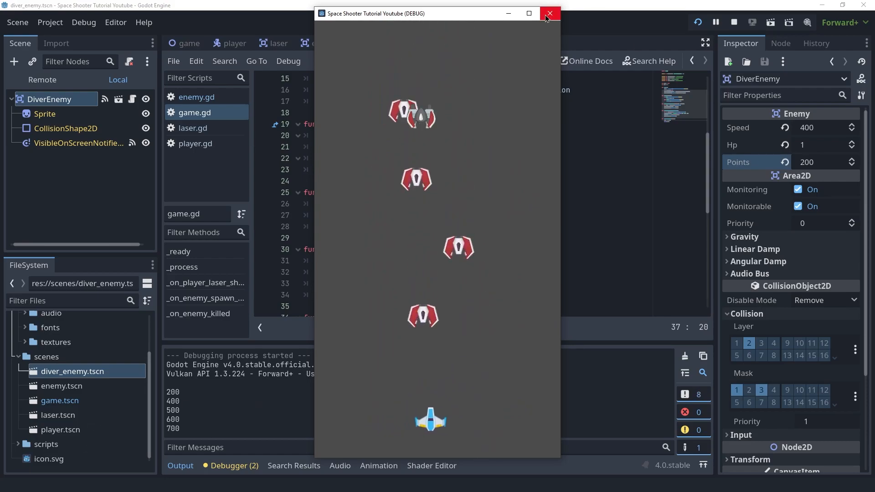
- Close the test game window and switch back to the 2D view
left_click(550, 13)
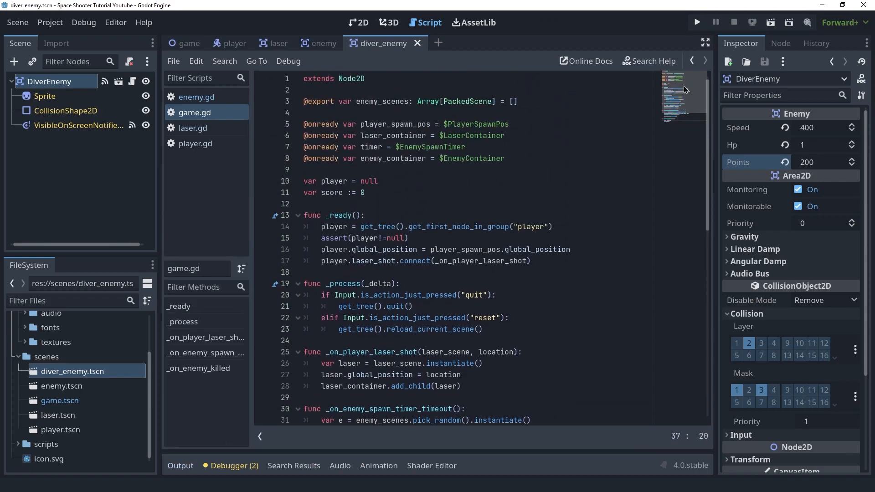
mouse_move(532, 204)
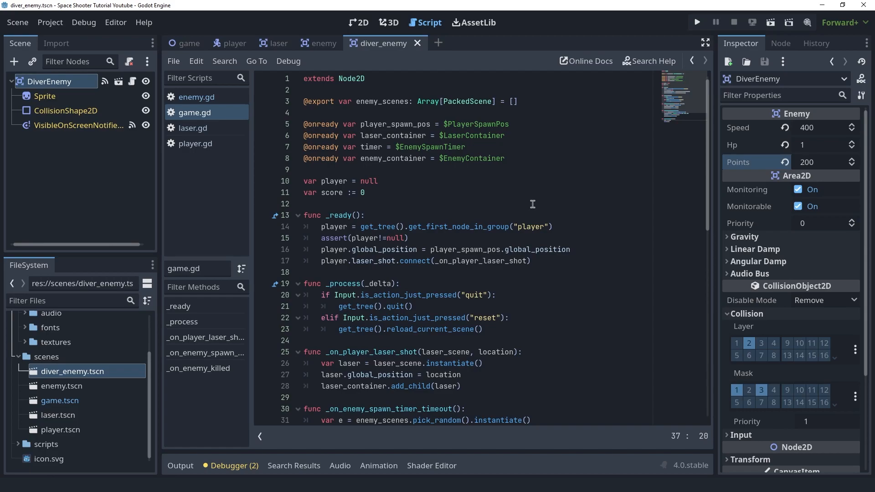
left_click(359, 22)
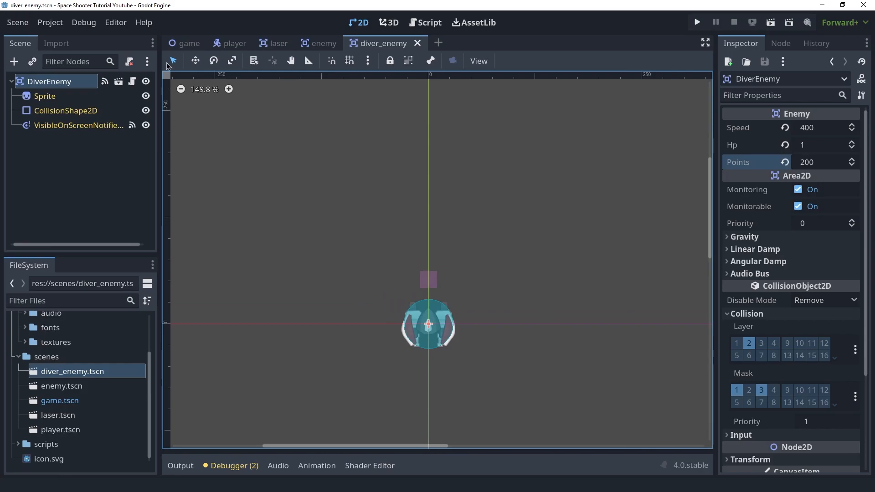
- Add a CanvasLayer named UILayer to the game scene and move it to Game's first child
left_click(189, 43)
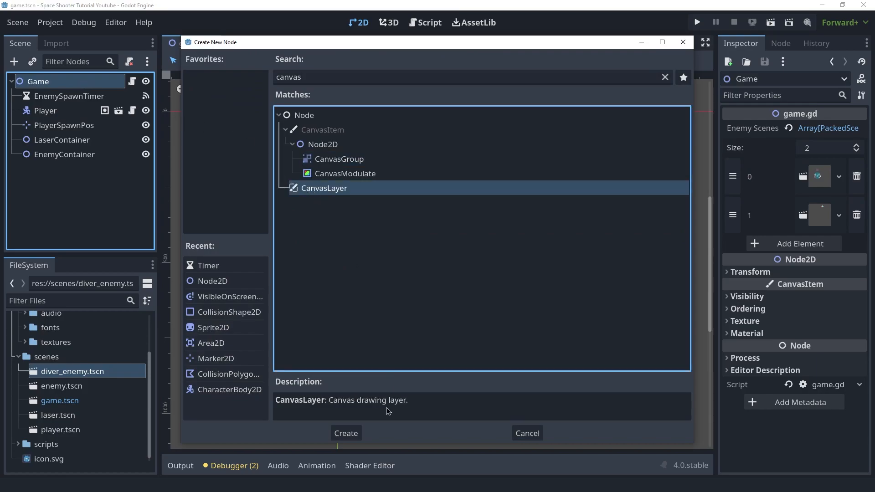
left_click(346, 433)
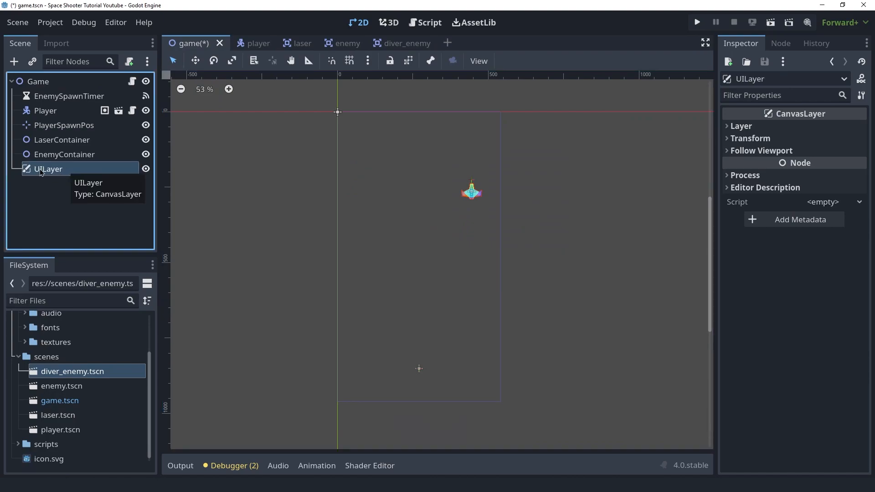
left_click_drag(47, 168, 47, 94)
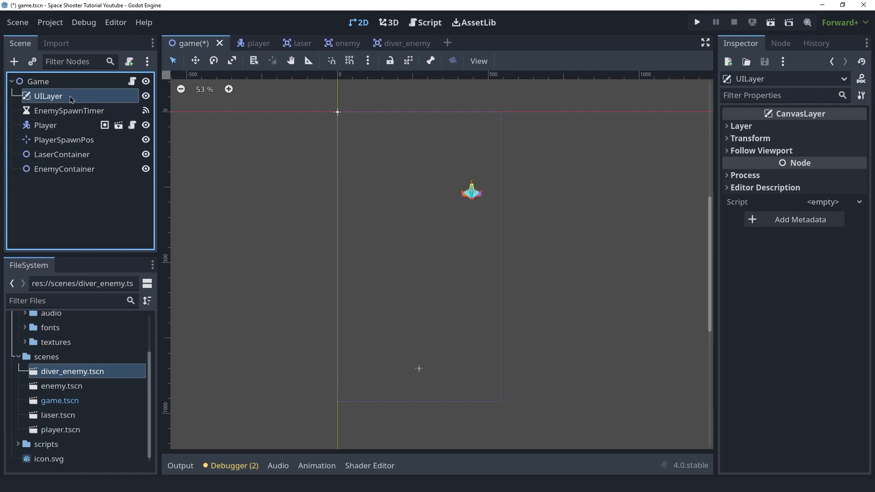
left_click(741, 126)
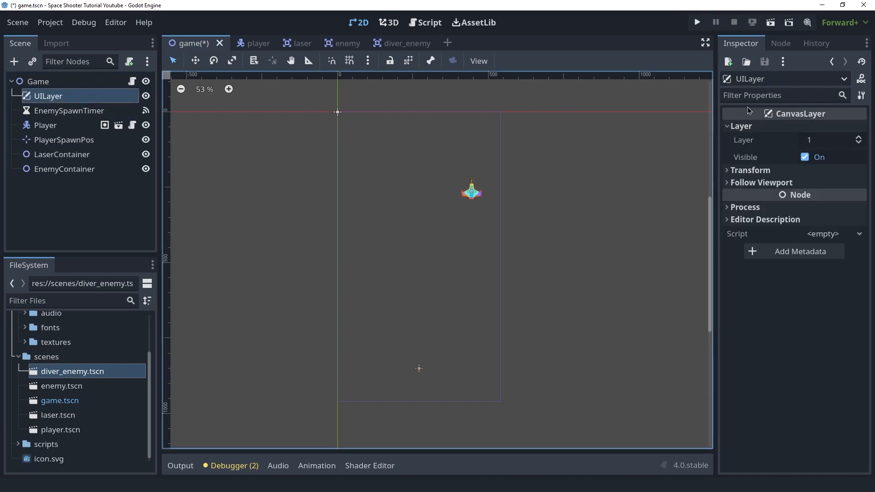
mouse_move(746, 148)
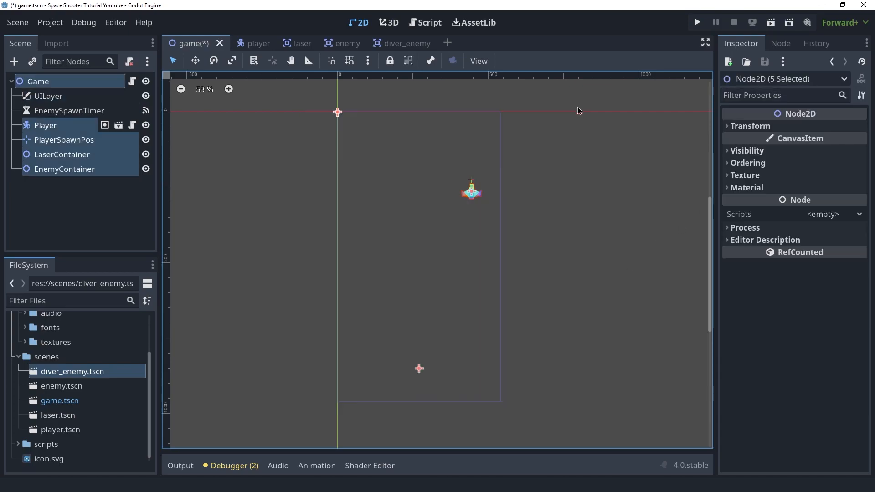
mouse_move(311, 244)
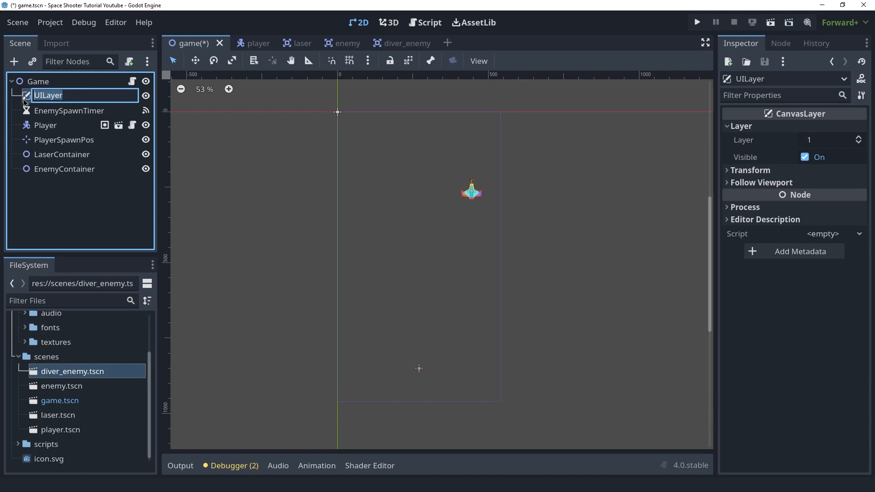
- Add a HUD Control under UILayer and save that branch as scenes/hud.tscn
right_click(48, 95)
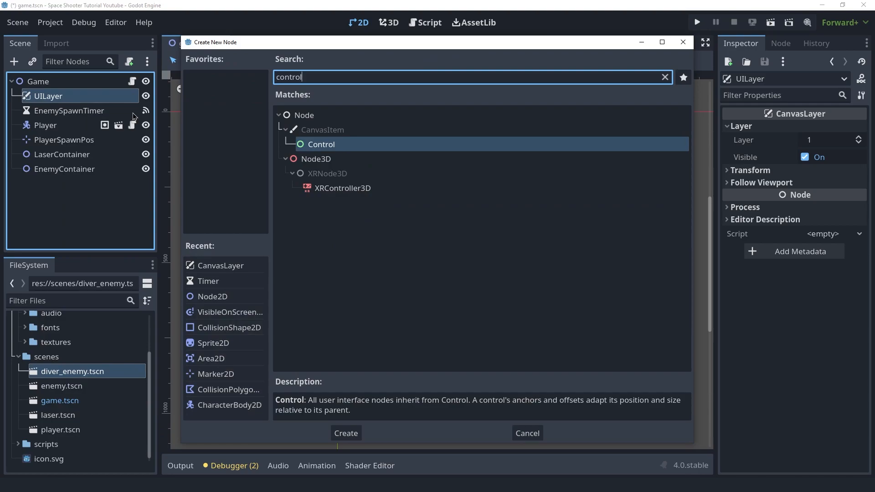
left_click(345, 433)
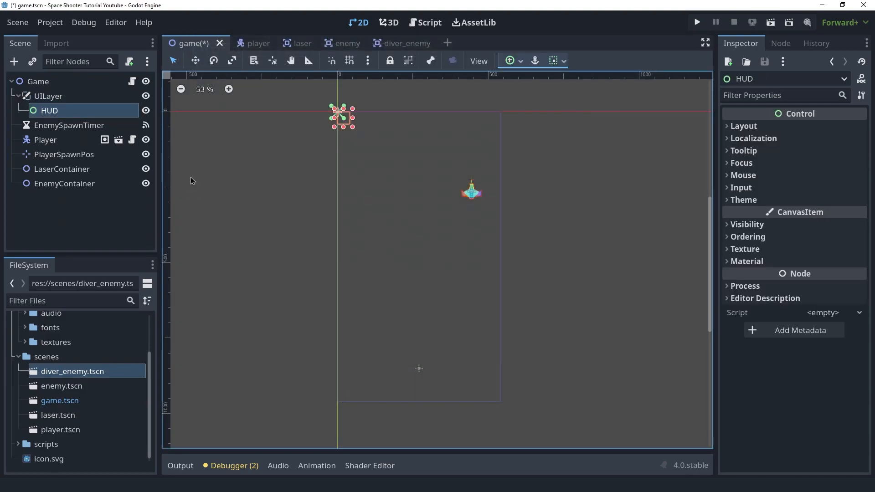
right_click(49, 110)
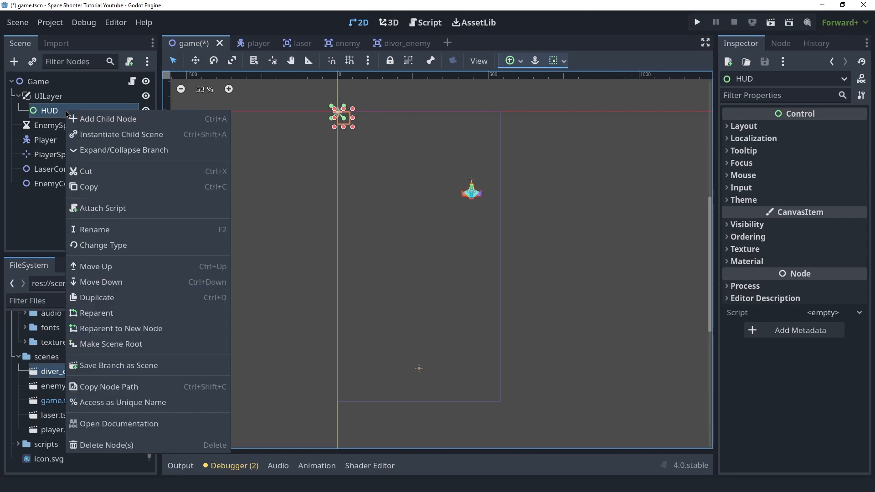
mouse_move(102, 365)
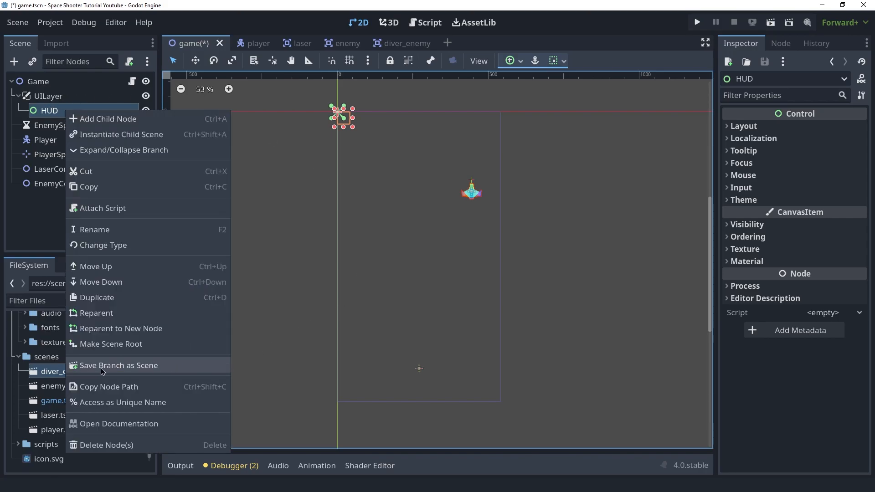
left_click(118, 365)
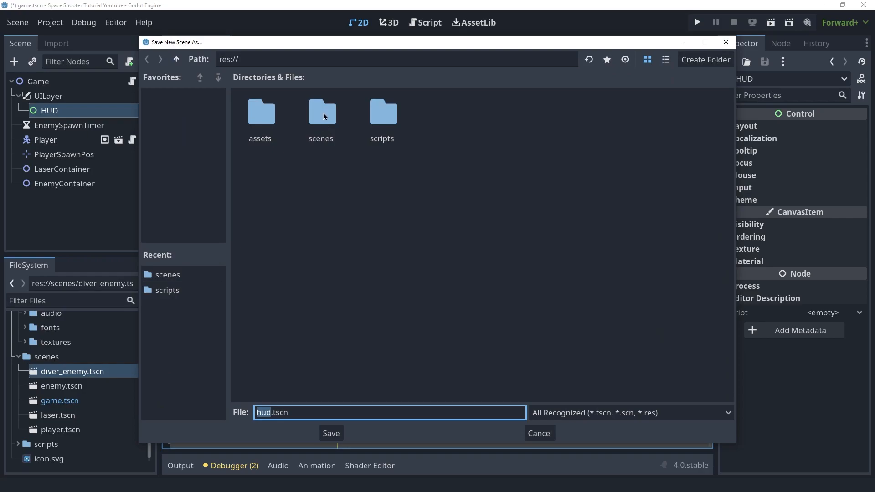
double_click(321, 112)
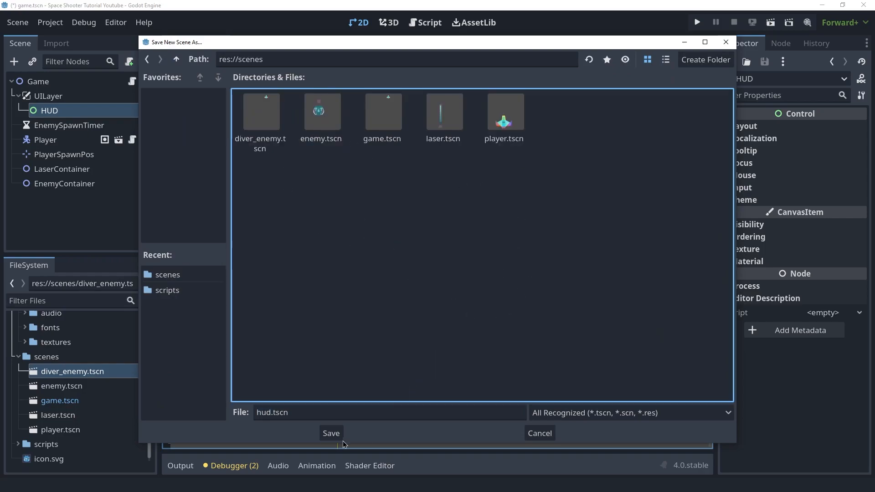
left_click(330, 433)
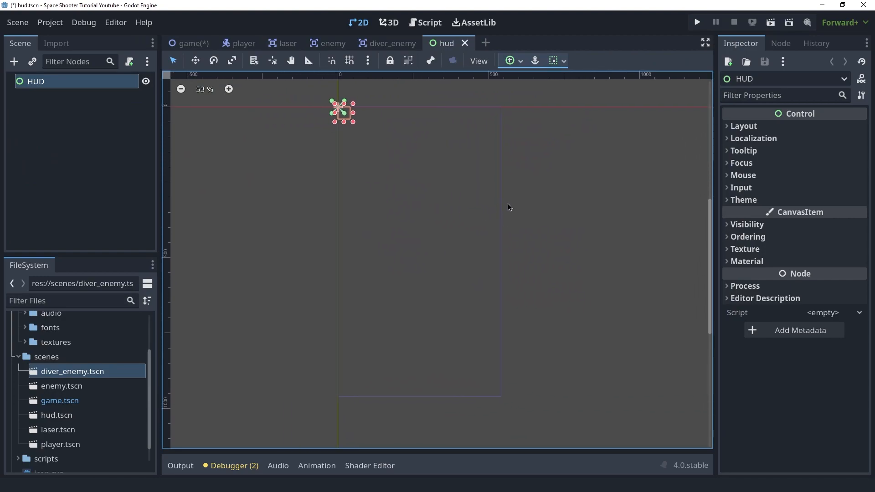
- Give HUD the Full Rect anchor preset, then add a Score Label with Top Wide anchoring
left_click(509, 60)
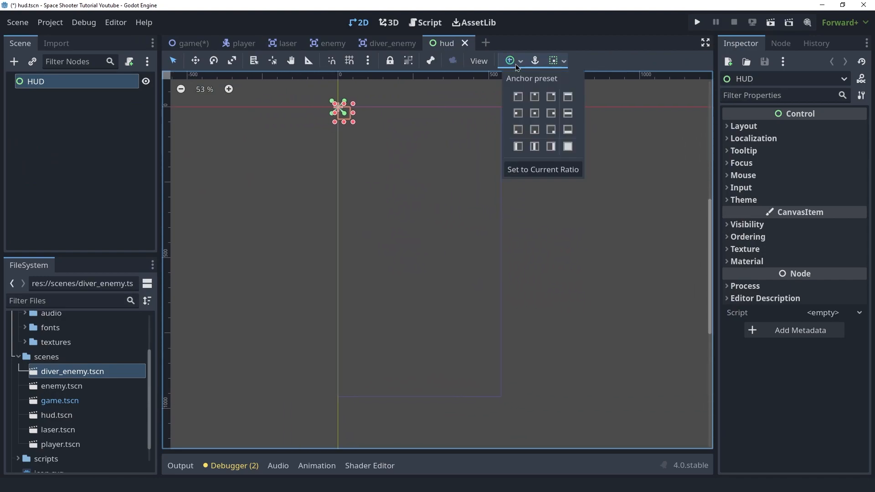
left_click(567, 147)
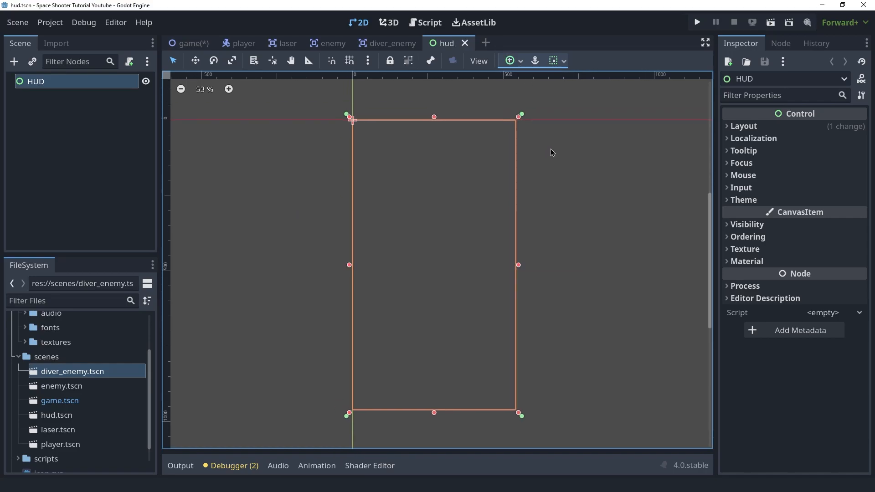
left_click(13, 61)
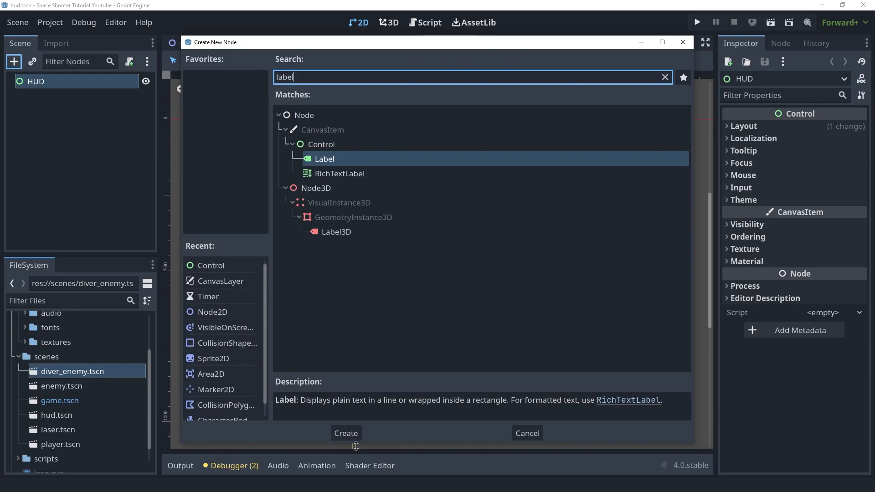
left_click(346, 433)
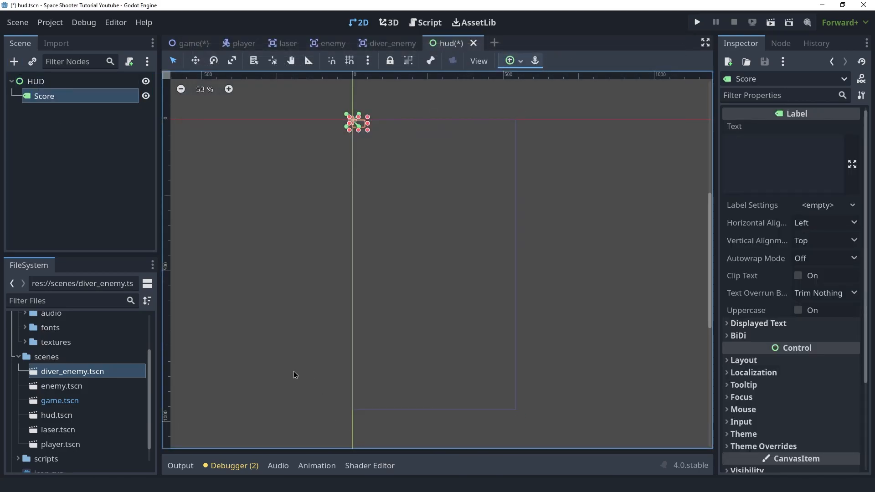
left_click(509, 60)
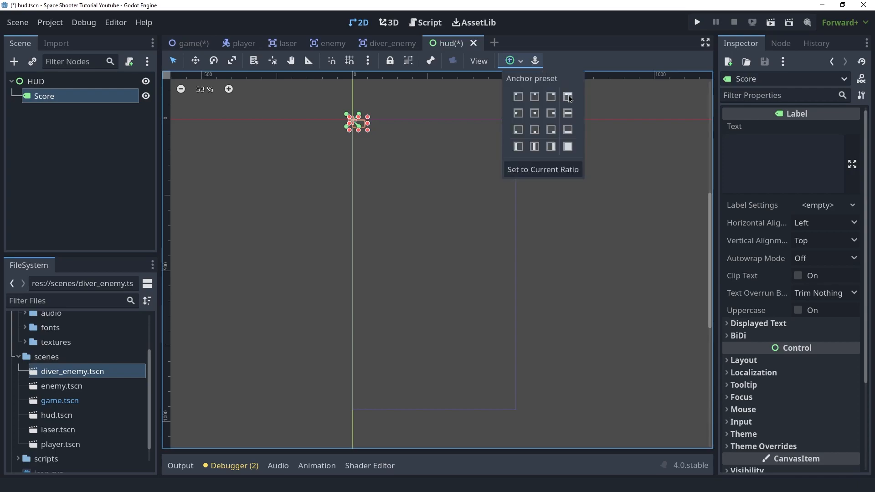
mouse_move(568, 96)
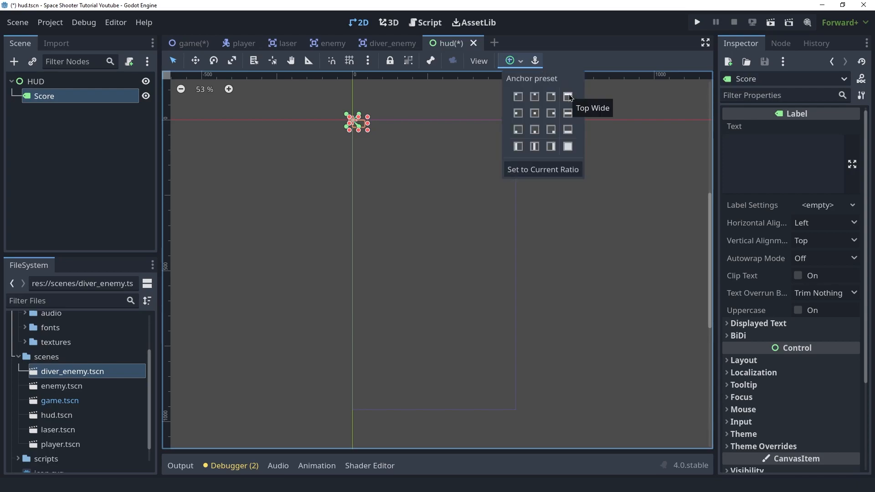
left_click(567, 96)
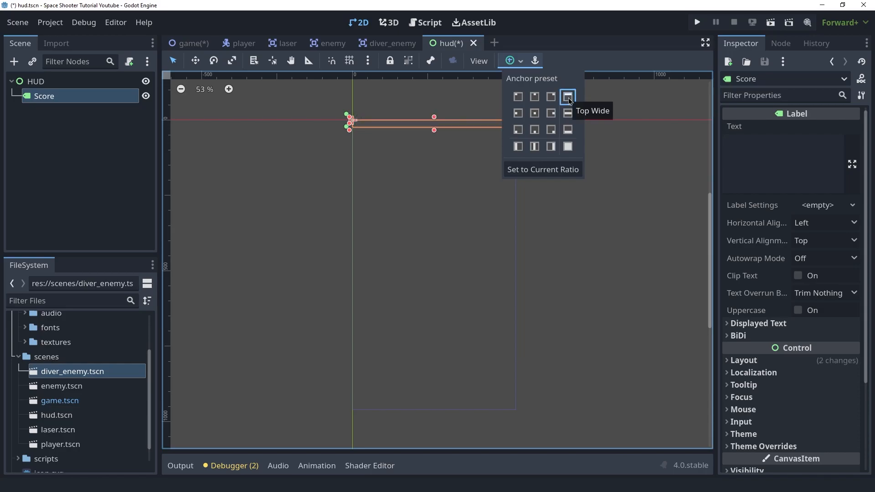
left_click(567, 97)
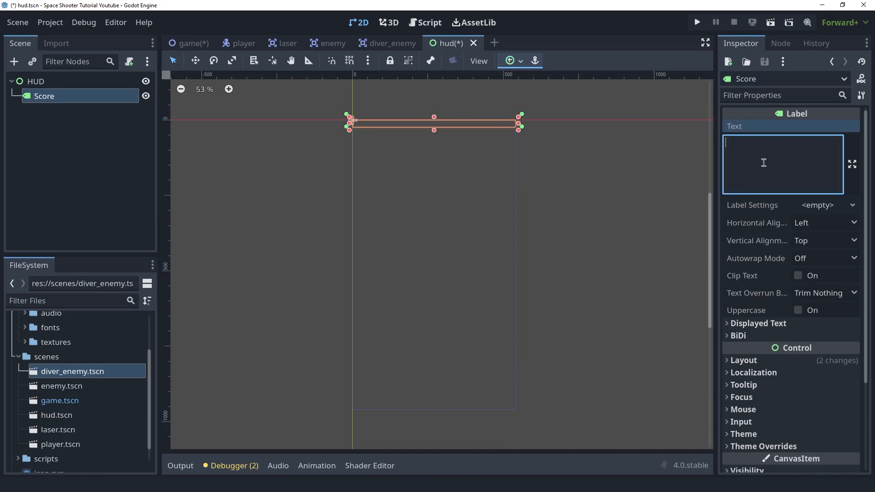
- Center the Score label's alignment and set its text to 'SCORE: 9999'
left_click(823, 223)
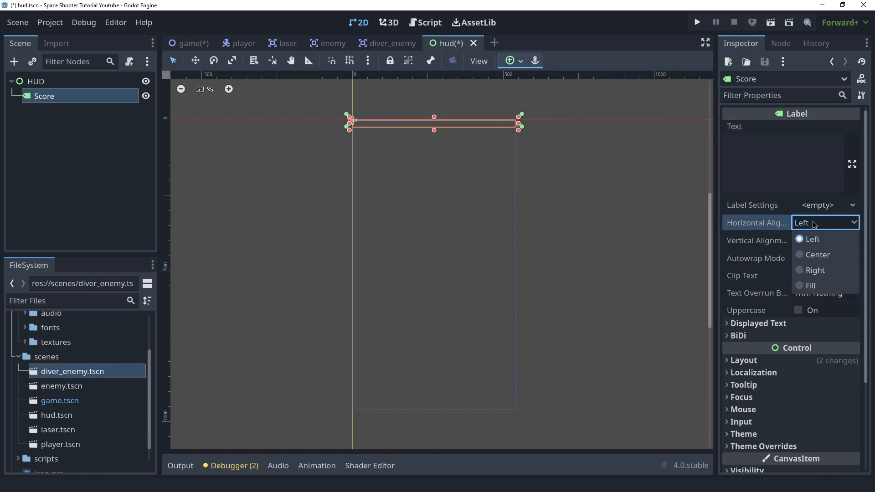
left_click(817, 254)
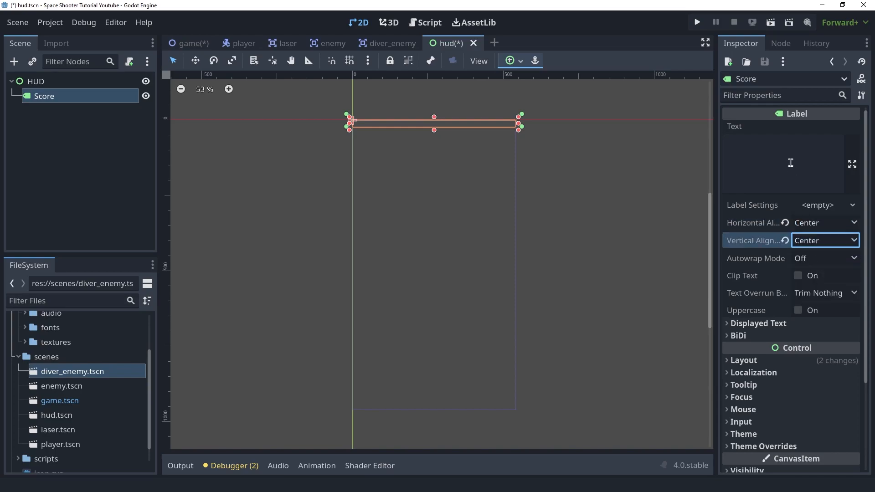
type("SCORE:")
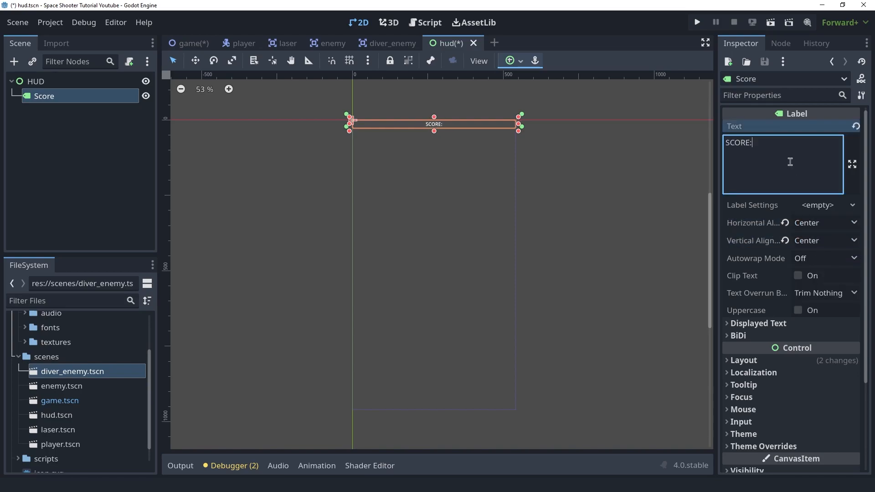
type("9999")
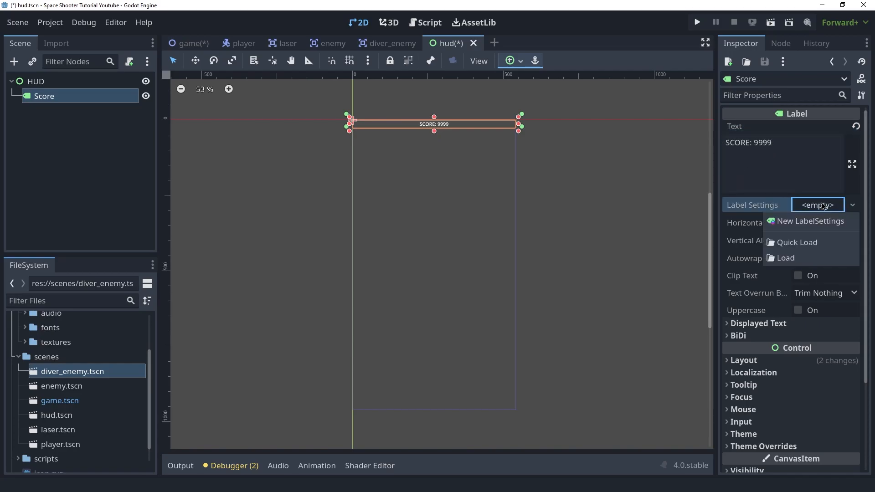
- Create new LabelSettings with font size 48 using the Kenney Future font
left_click(810, 221)
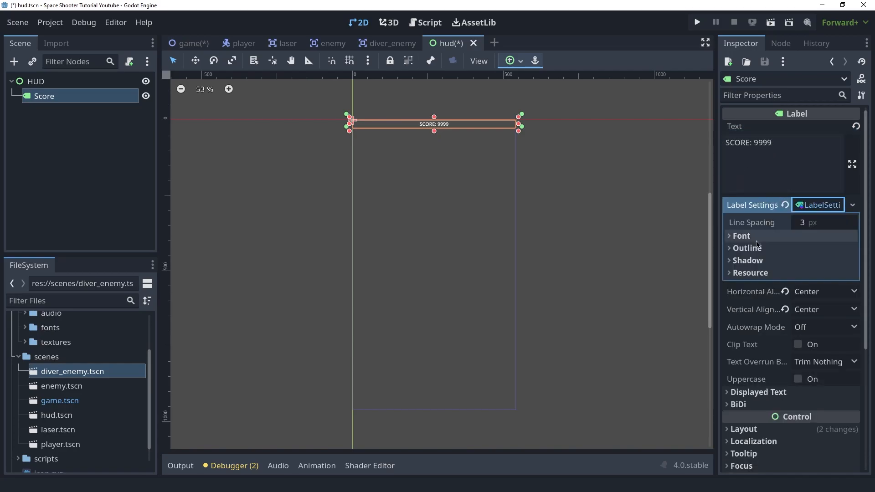
left_click(742, 236)
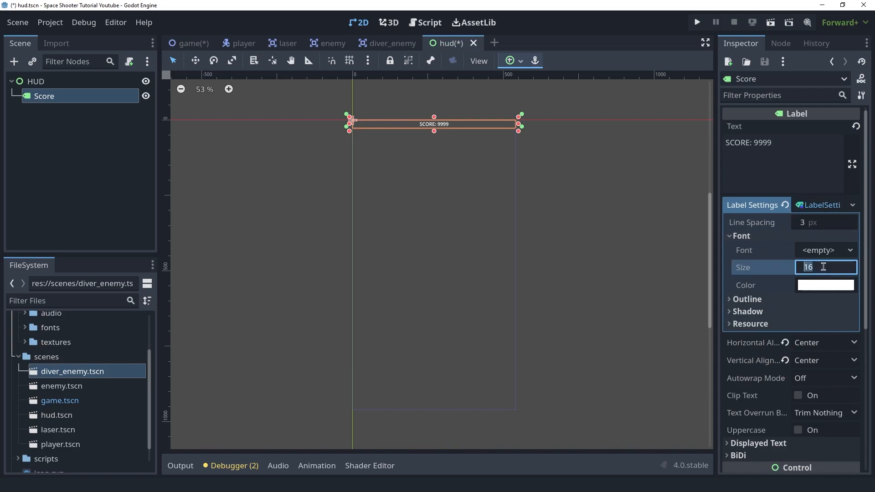
type("64")
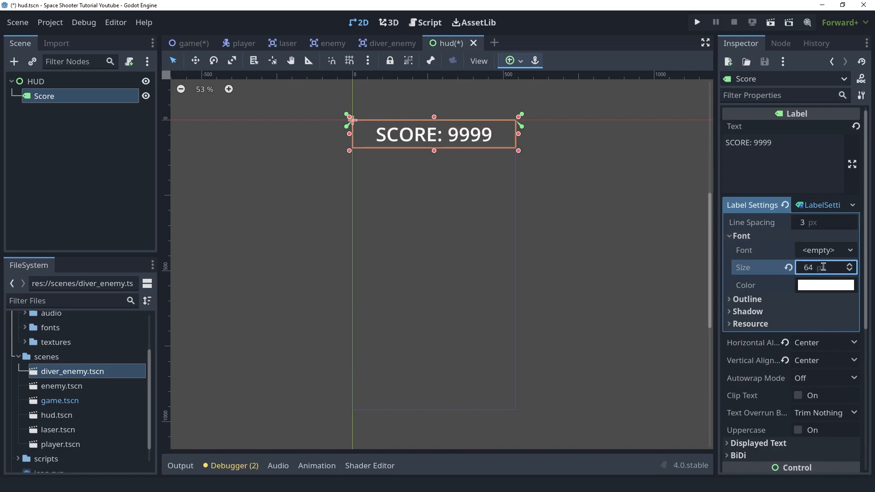
type("48")
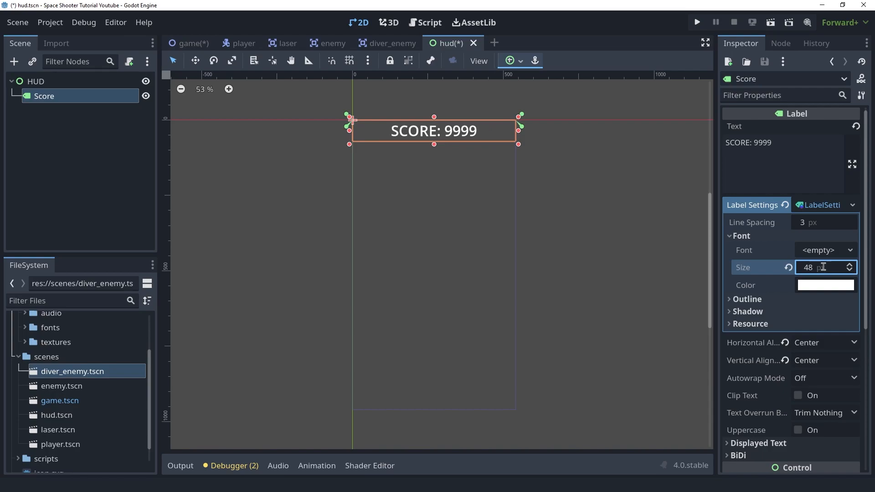
left_click(50, 327)
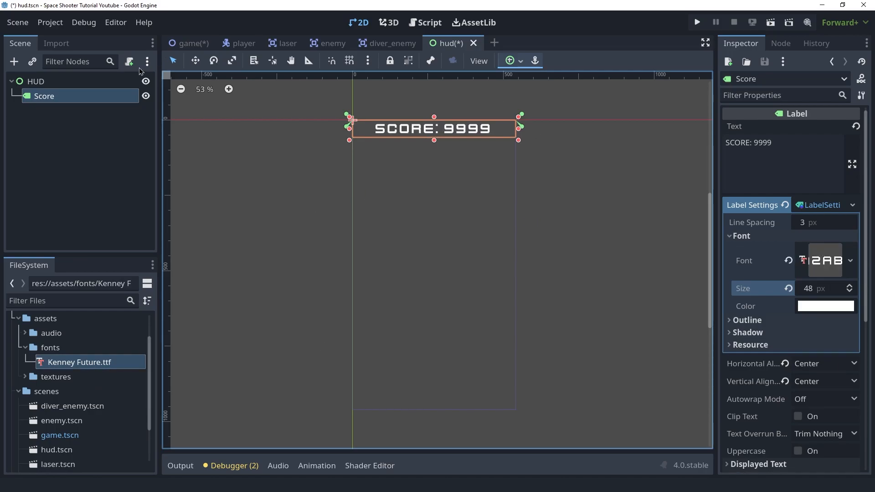
left_click(34, 81)
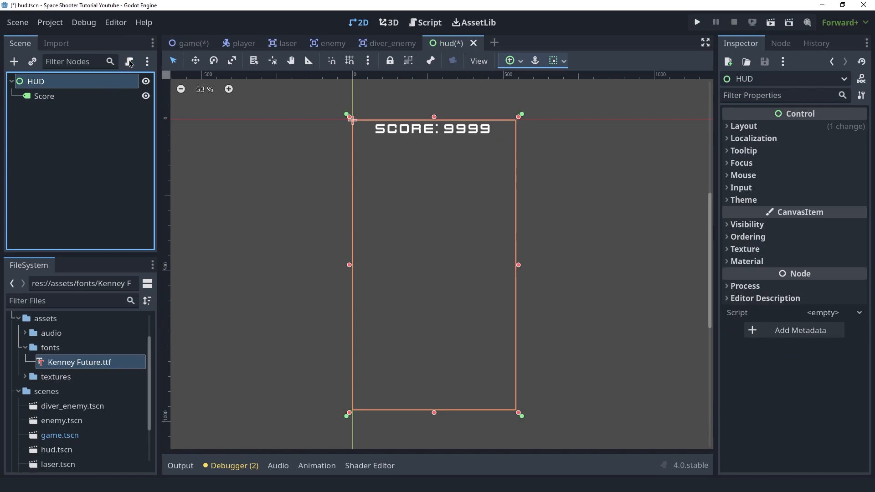
left_click(128, 62)
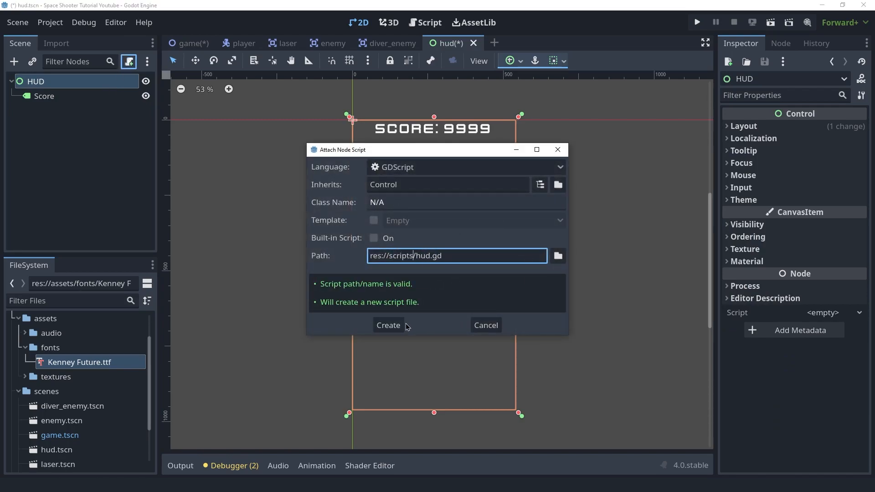
left_click(388, 325)
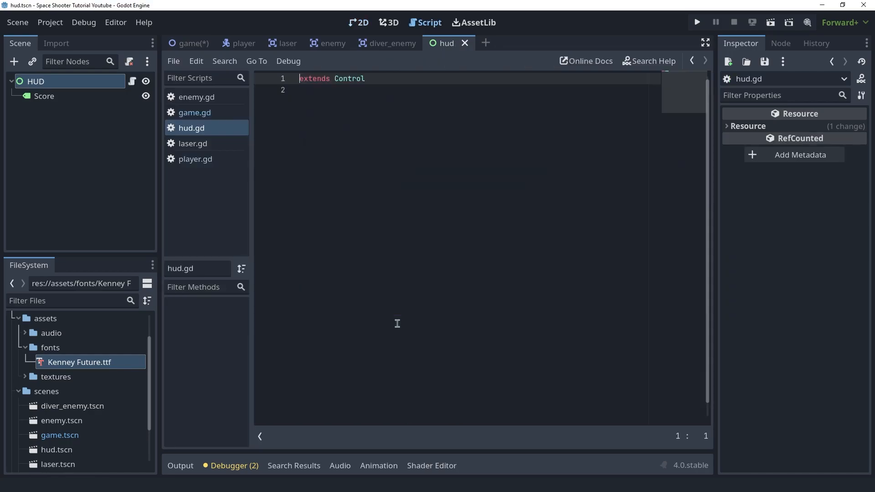
type("@")
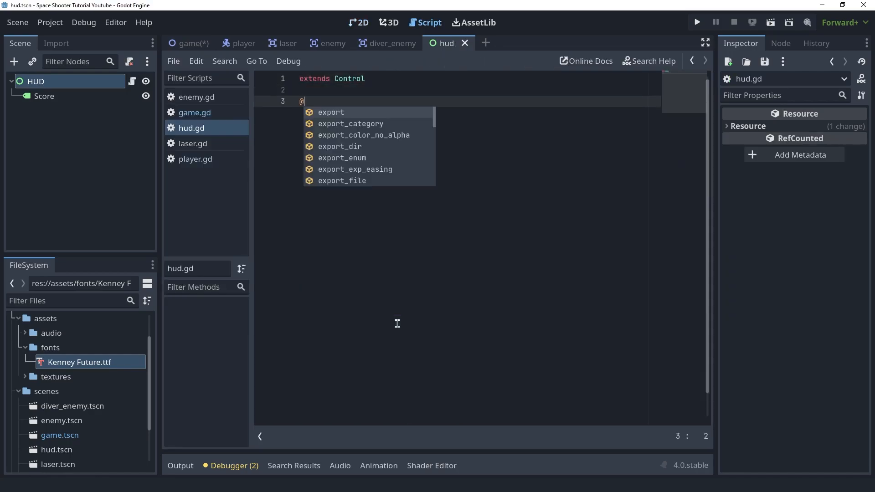
type("onready var")
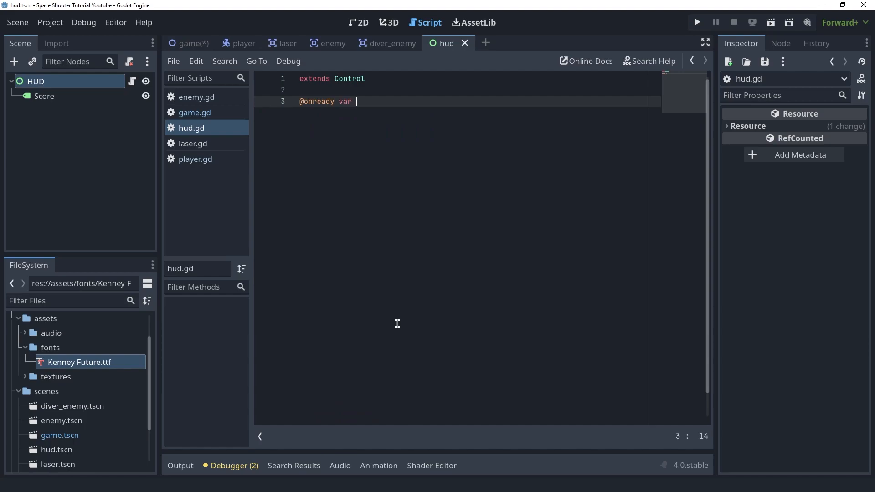
type("score")
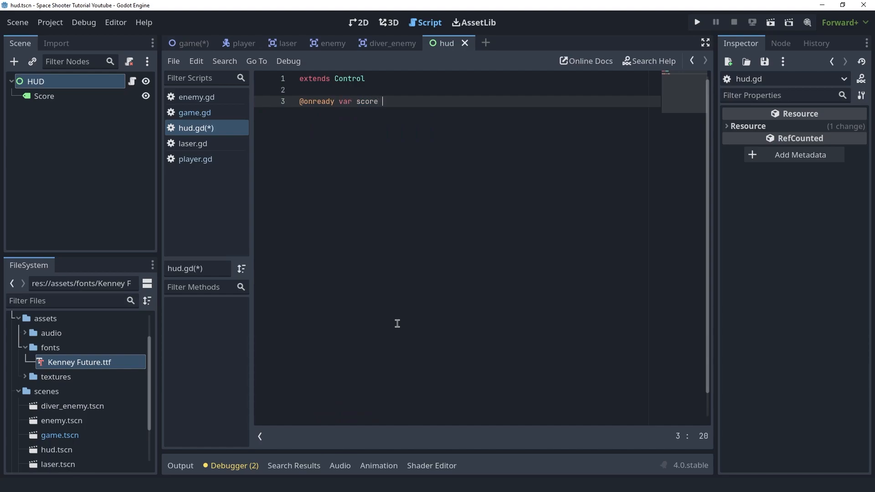
type("= $SCore")
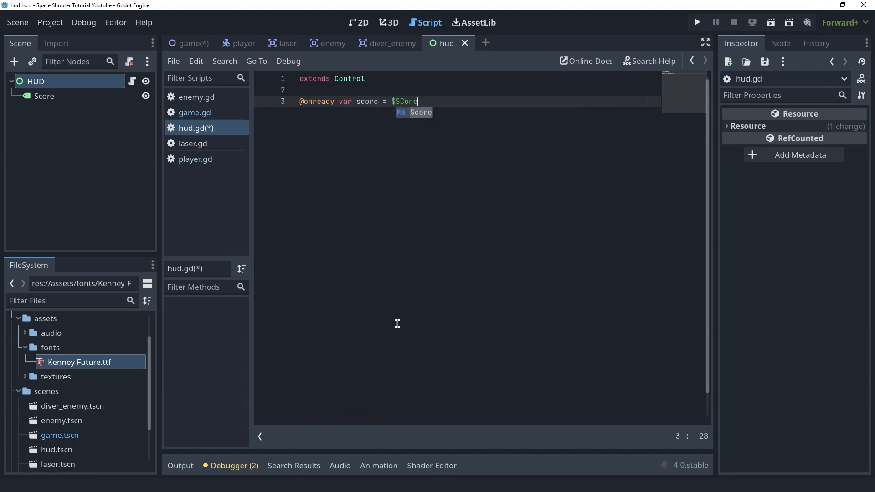
type(":")
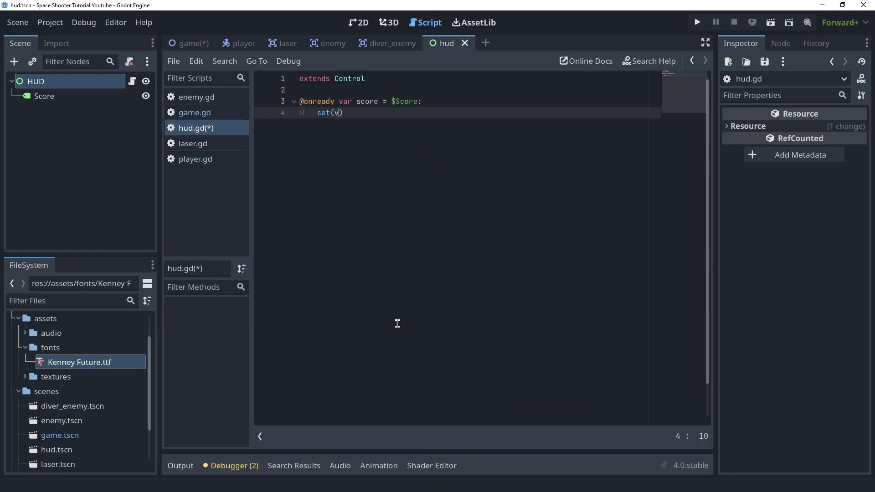
- Write a setter making score.text "Score: " + str(value), and save hud.gd
type("alue):")
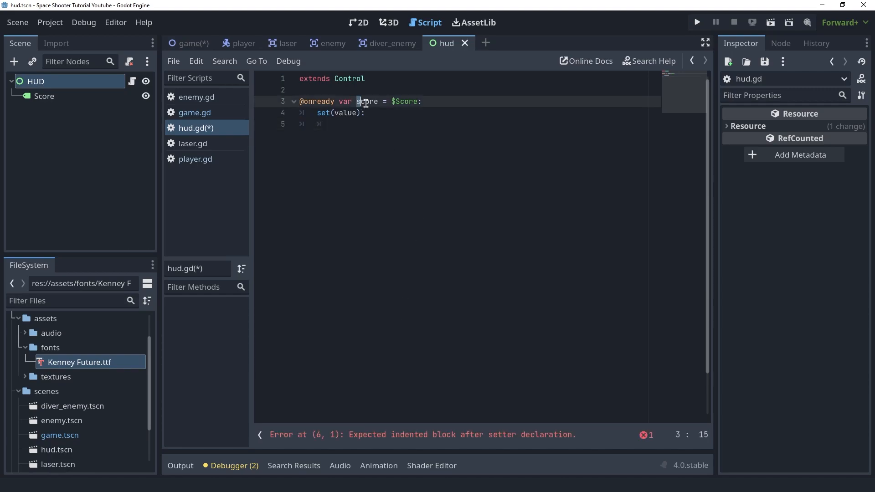
double_click(366, 101)
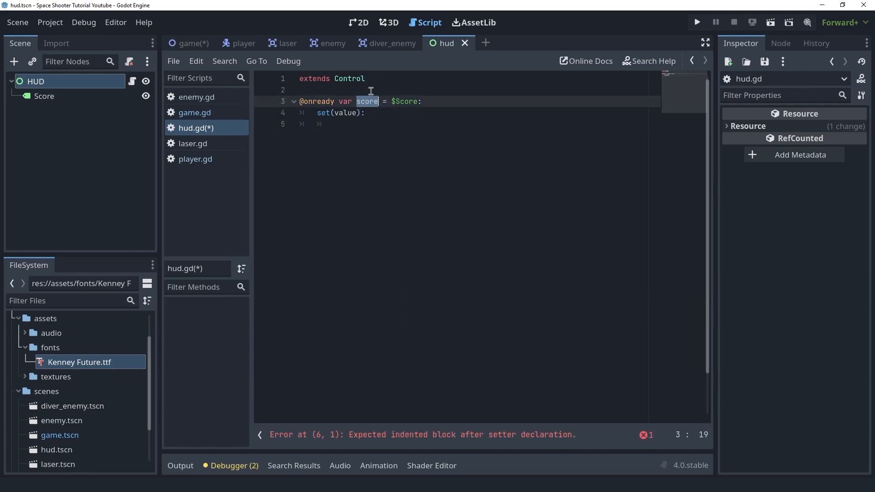
left_click(335, 124)
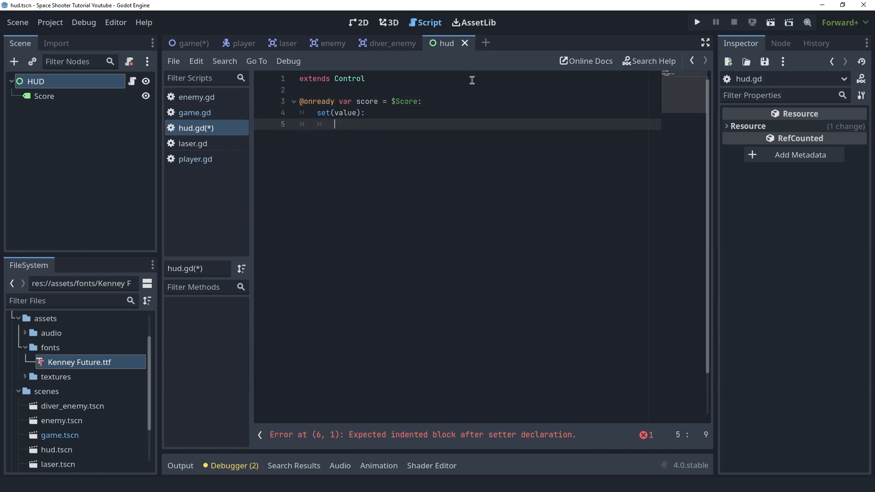
mouse_move(298, 137)
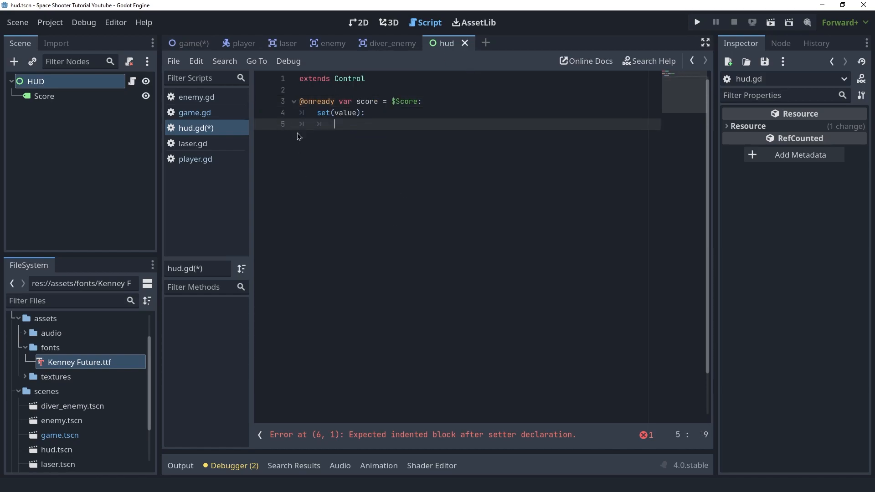
type("score.text =")
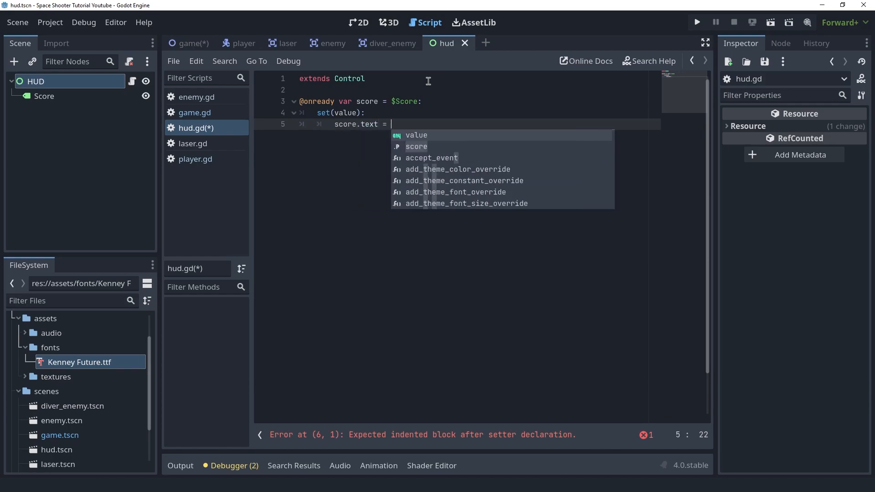
type("\"Score: \" + str(")
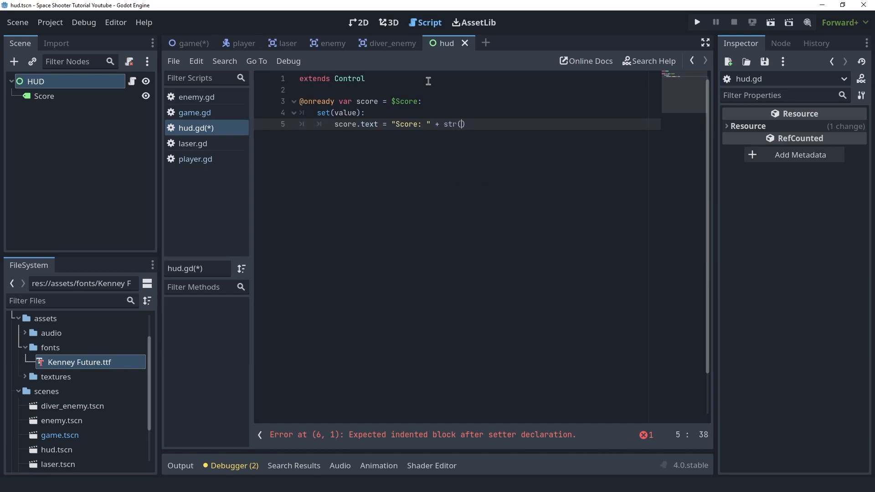
type("value)")
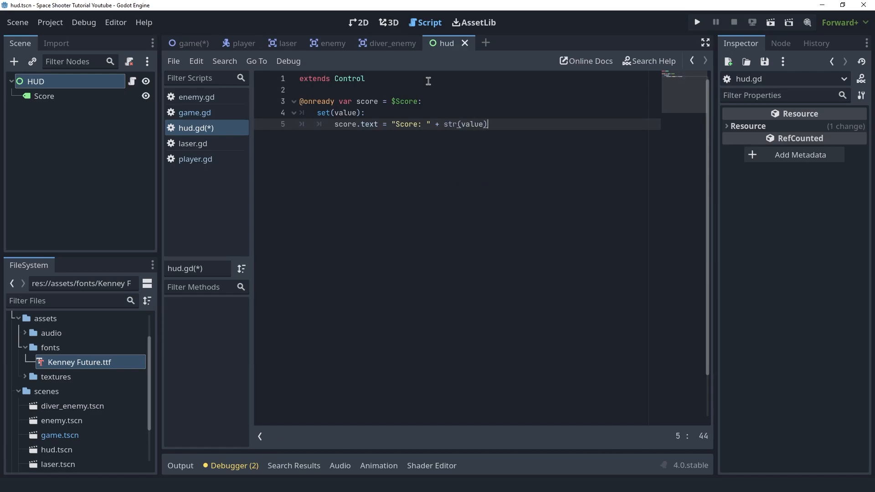
double_click(366, 101)
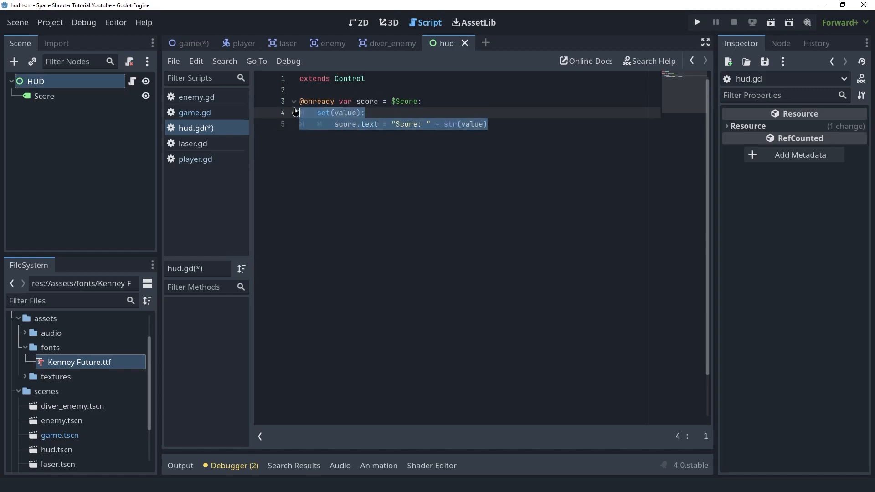
left_click(489, 124)
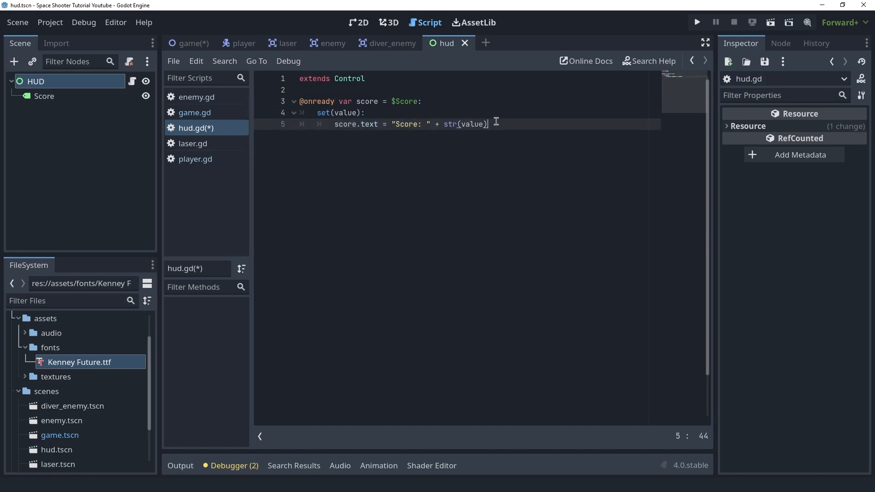
key("ctrl+s")
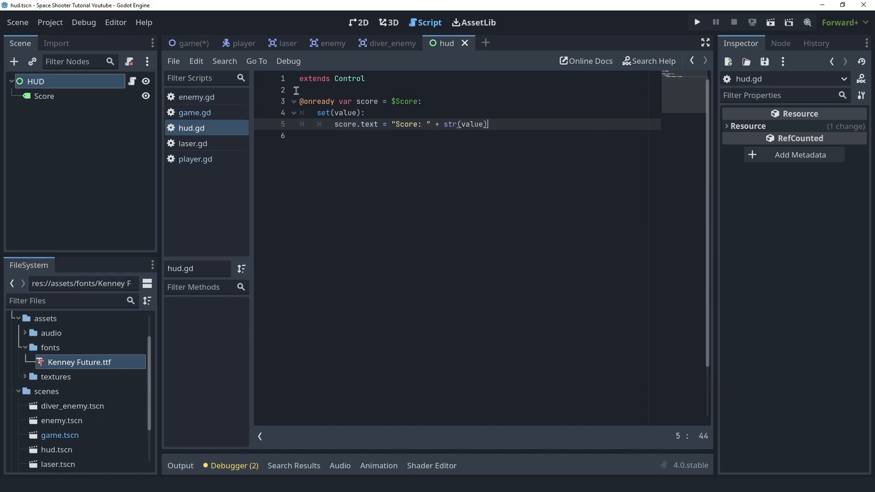
left_click(189, 43)
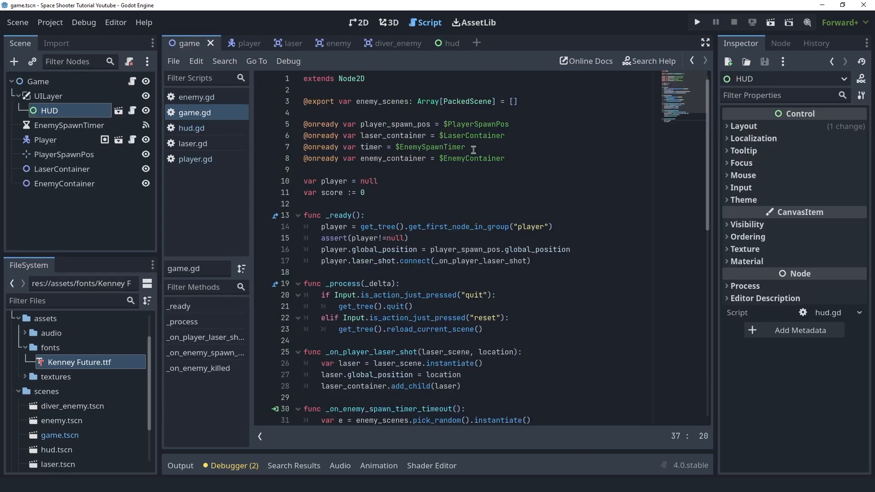
type("@onready var hud =")
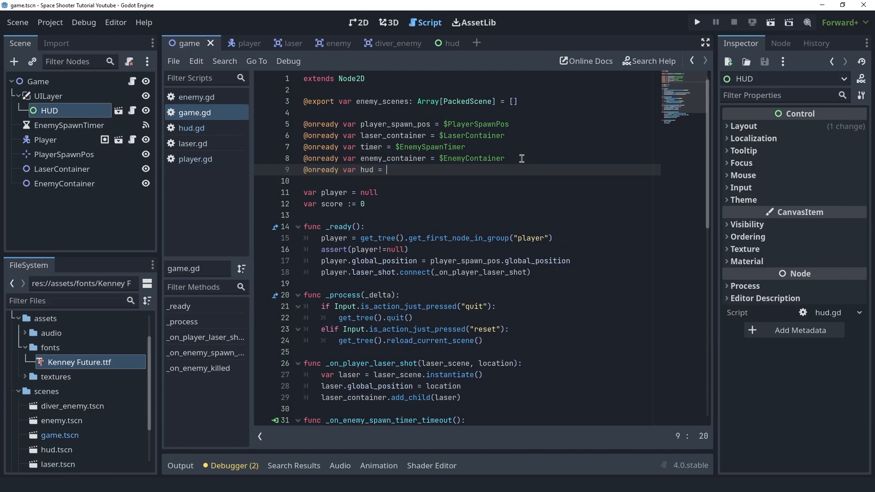
type("$UILayer/HUD")
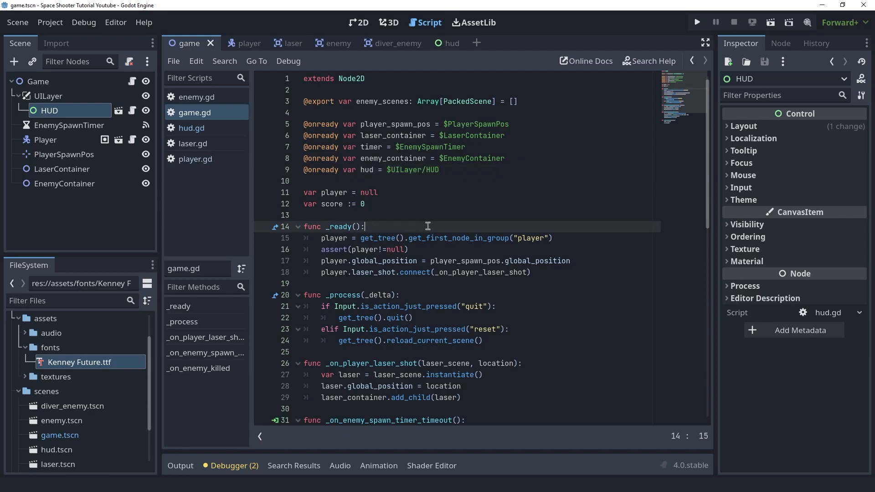
type("hud.score = 0")
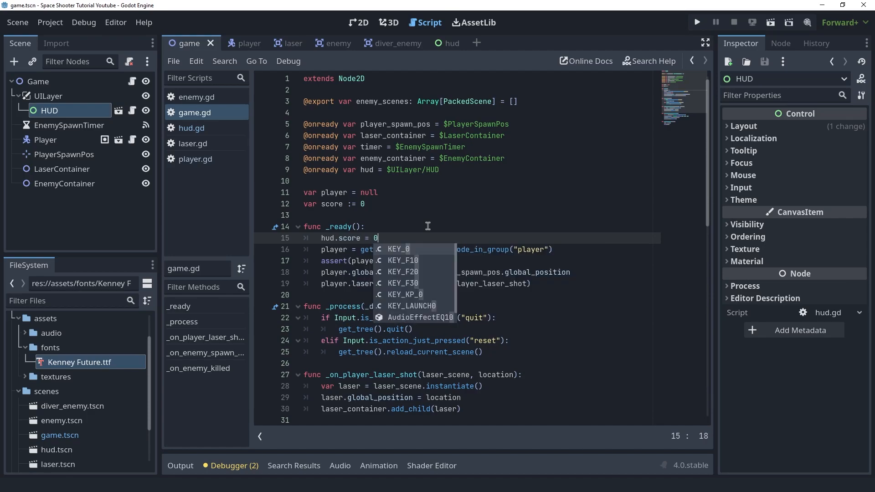
left_click(697, 23)
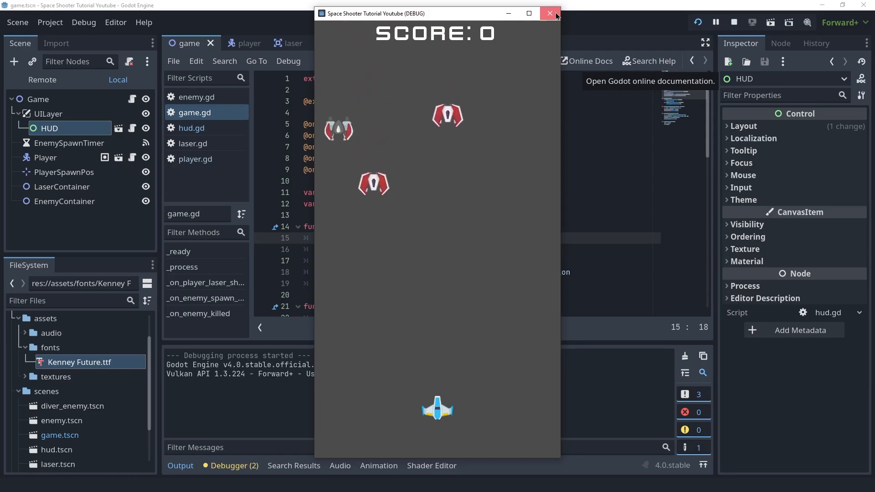
left_click(550, 13)
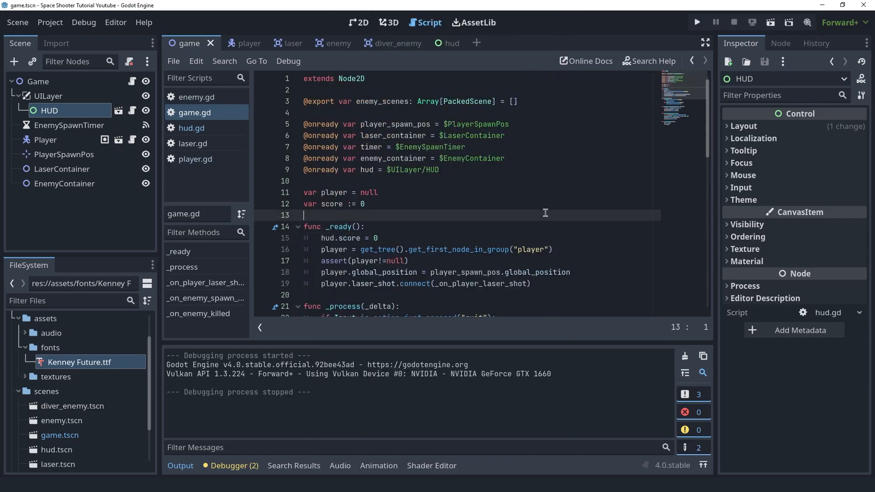
mouse_move(502, 249)
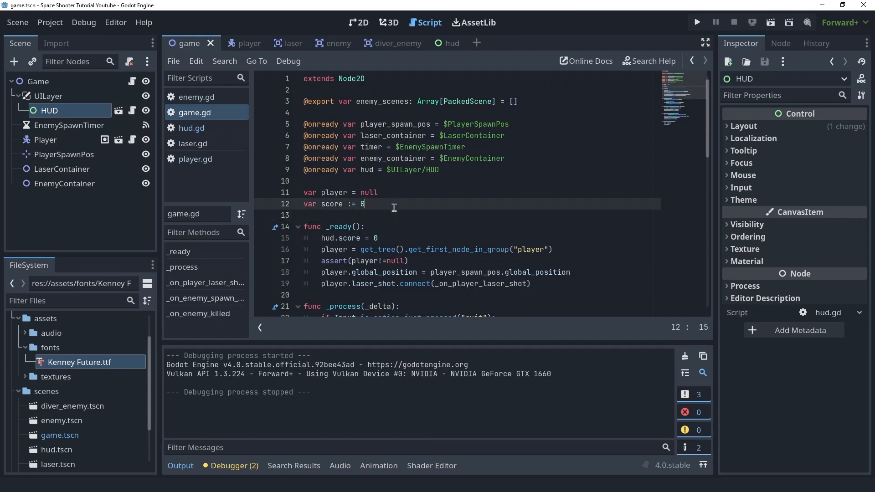
- Add a score setter storing value and updating hud.score, reset score = 0 in _ready, and run
type("set(value):")
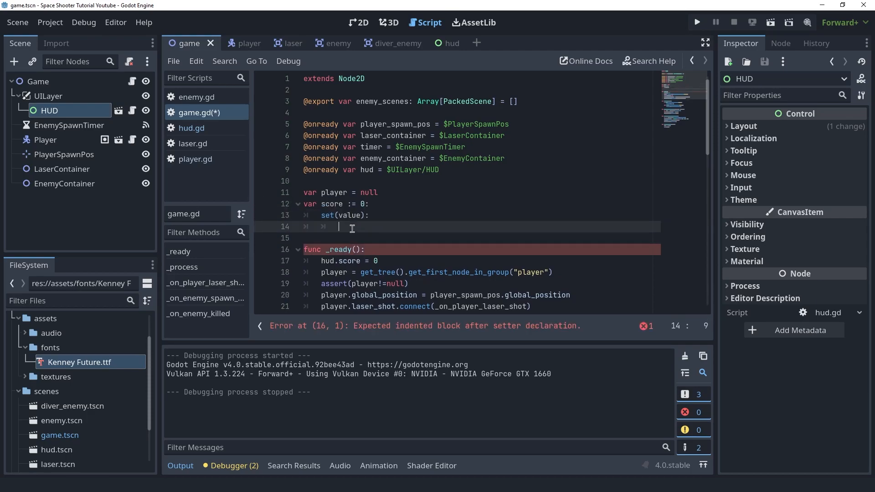
type("score = value")
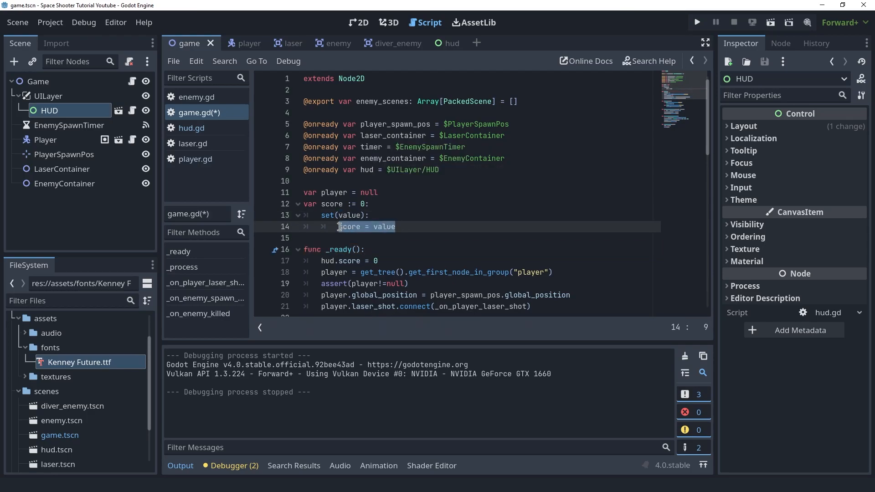
type("hud.score = score")
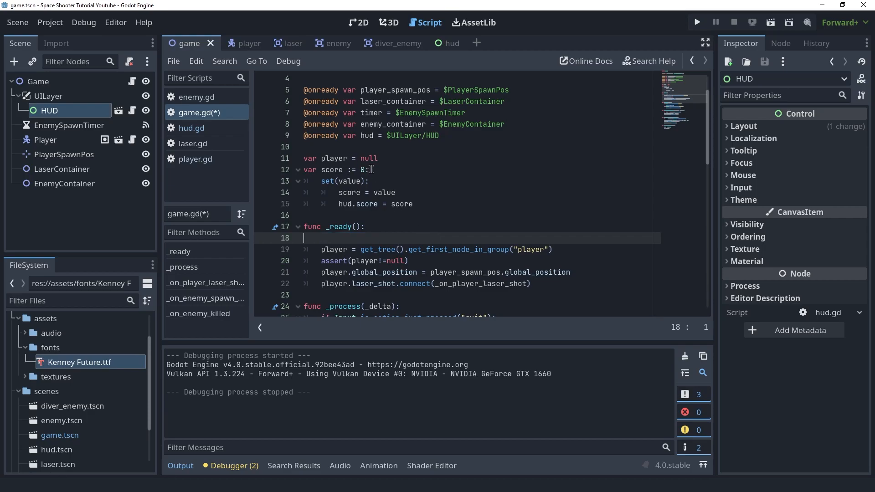
left_click(411, 204)
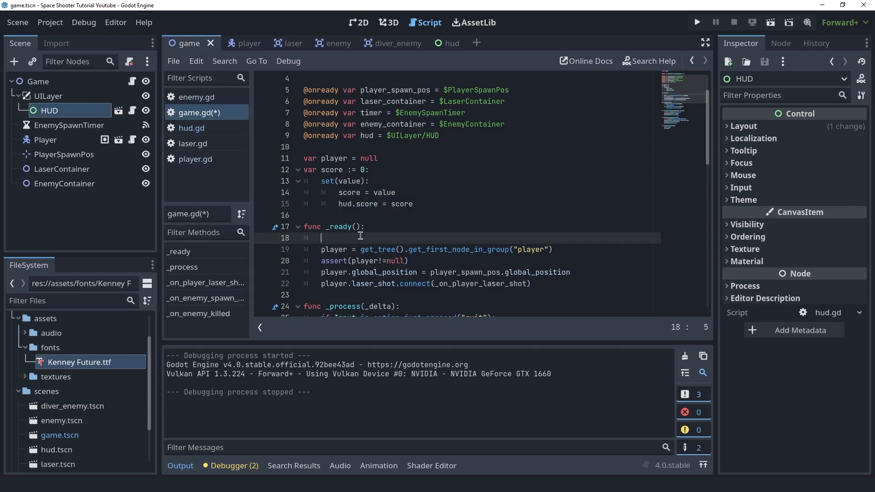
type("core = 0")
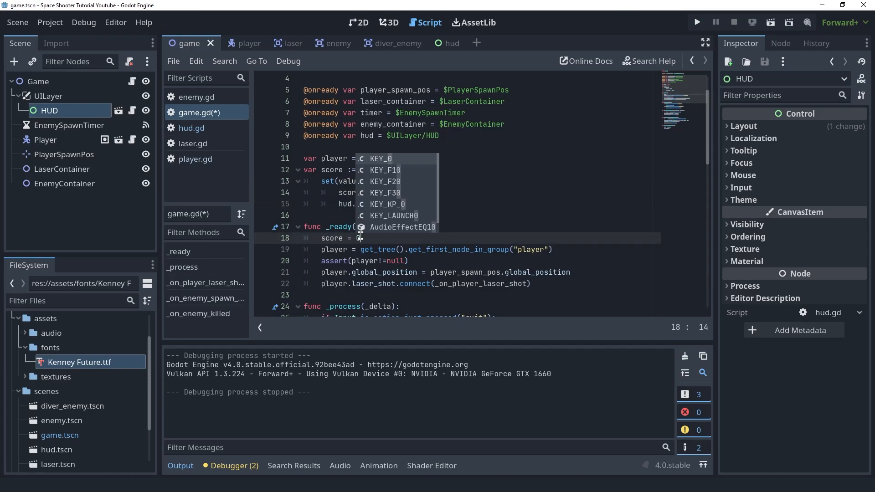
scroll("down", 3)
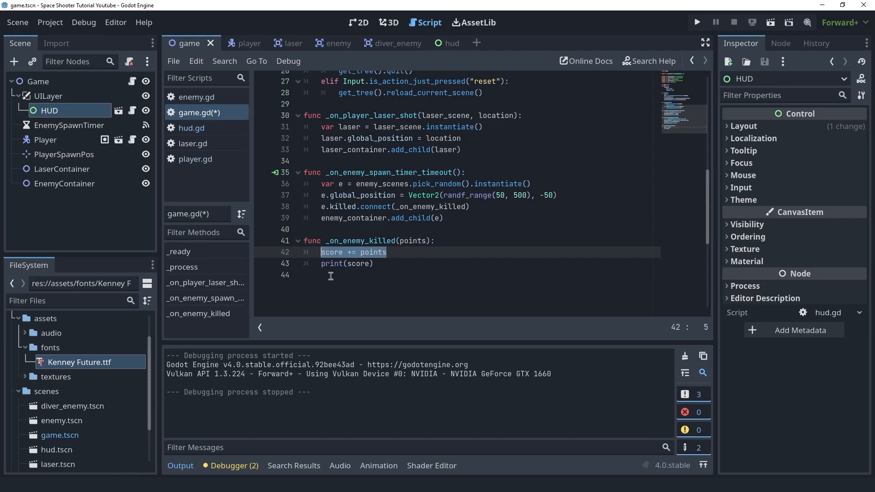
left_click(697, 22)
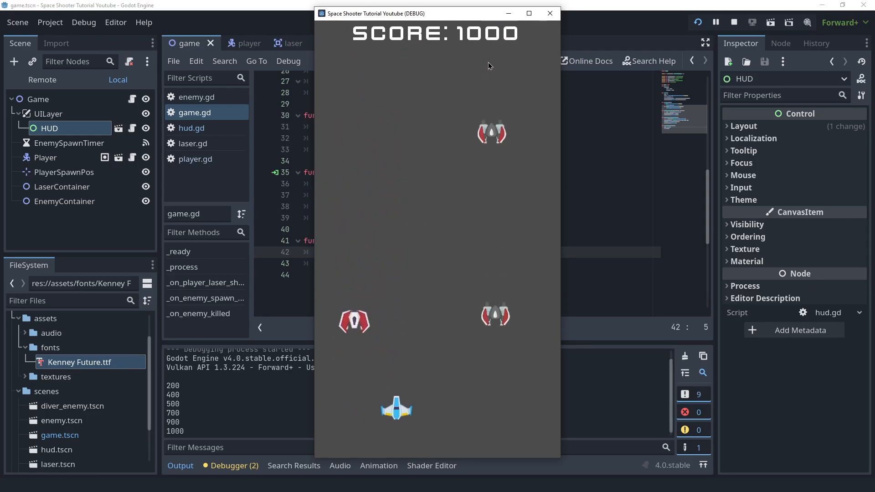
- Stop the running game and select the score variable at the top of game.gd
left_click(549, 13)
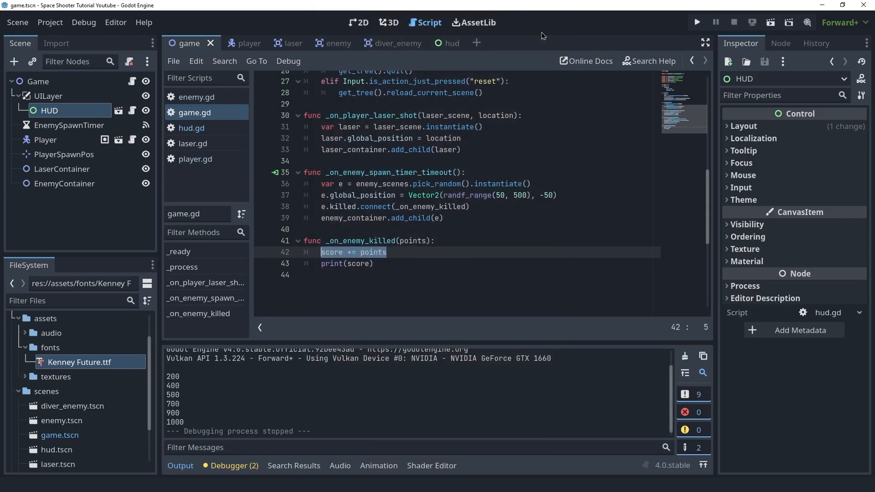
scroll("up", 3)
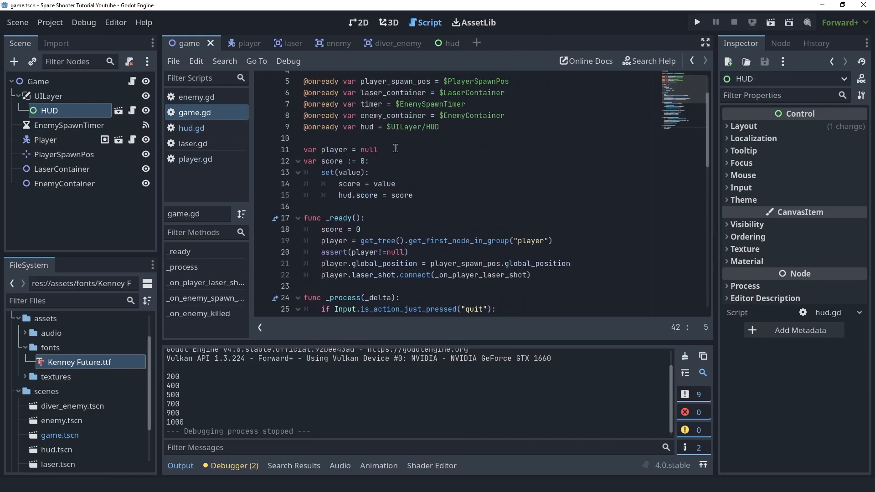
double_click(331, 161)
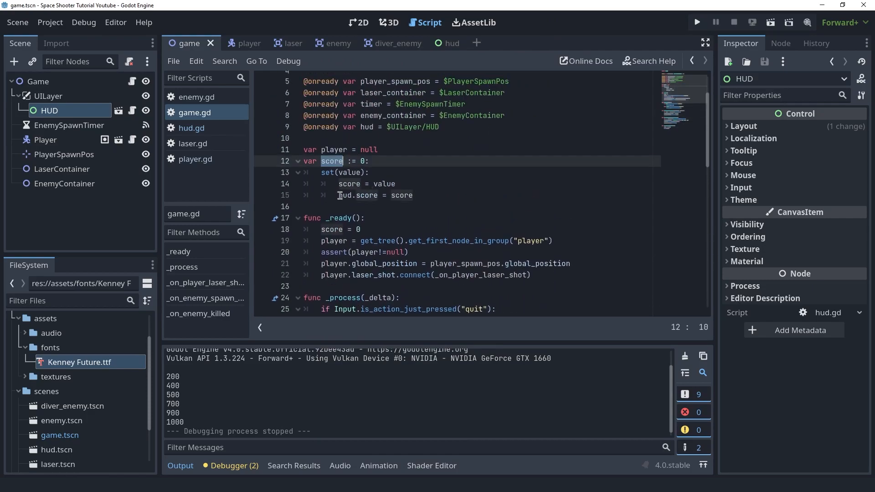
- View the game scene in 2D, check the HUD's SCORE: 9999 label, then open the player scene
left_click(360, 229)
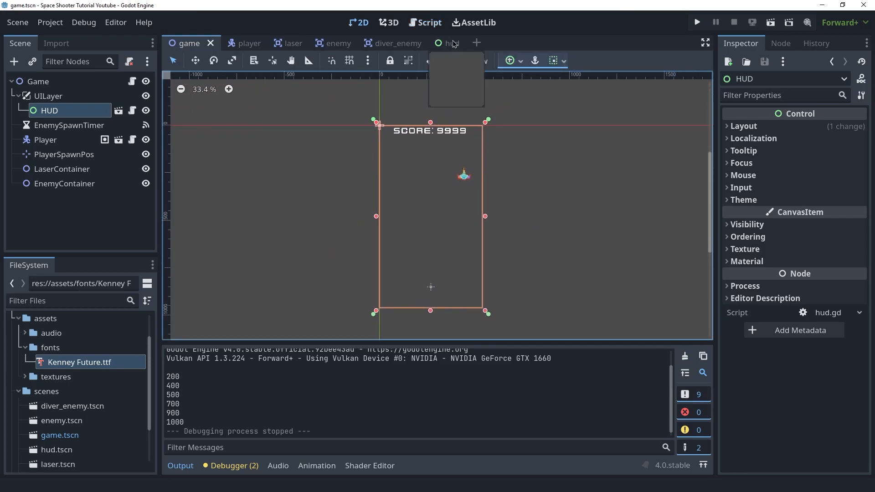
left_click(436, 43)
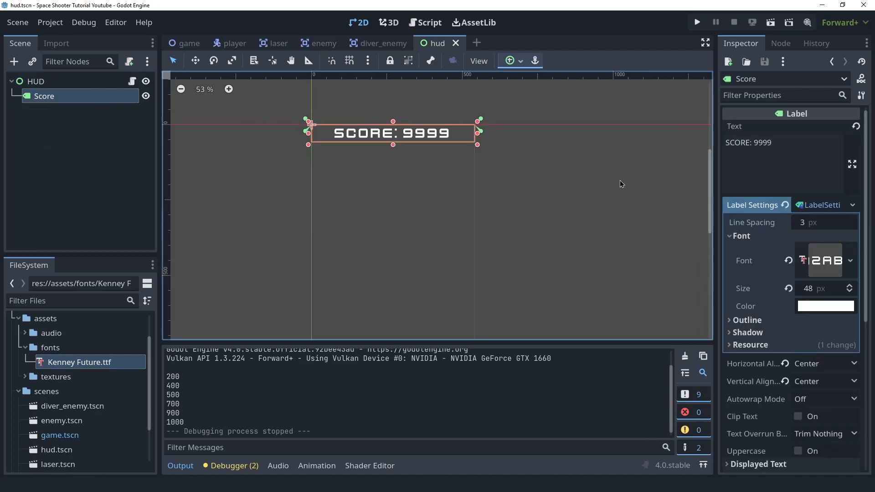
mouse_move(497, 215)
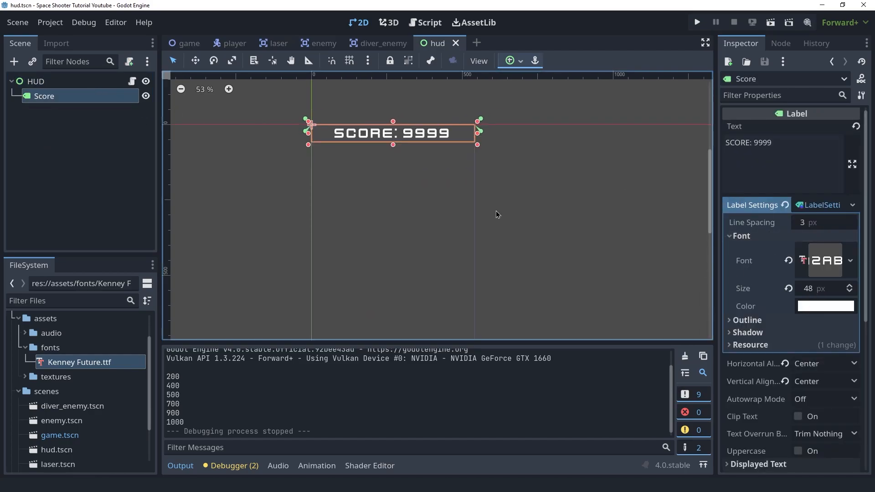
mouse_move(424, 154)
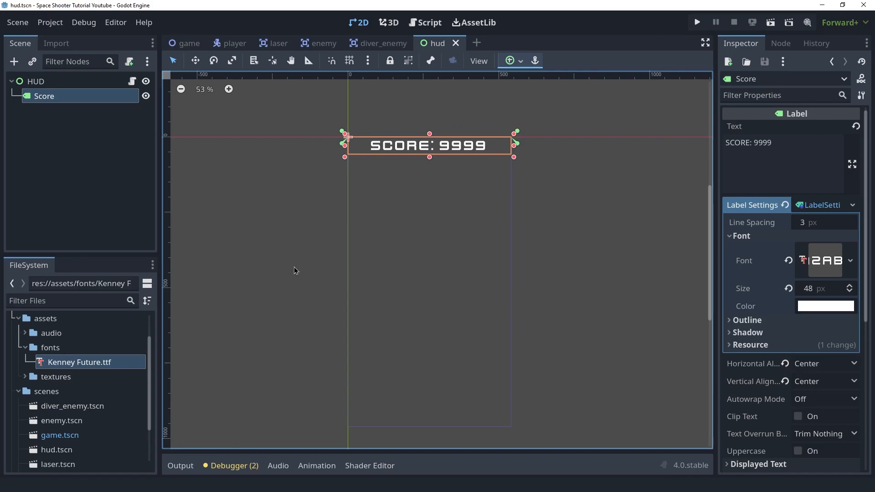
mouse_move(551, 139)
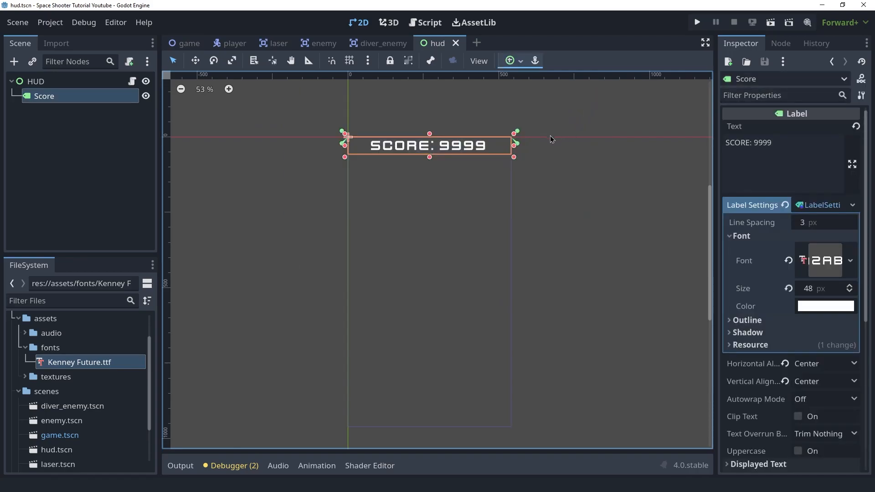
mouse_move(234, 43)
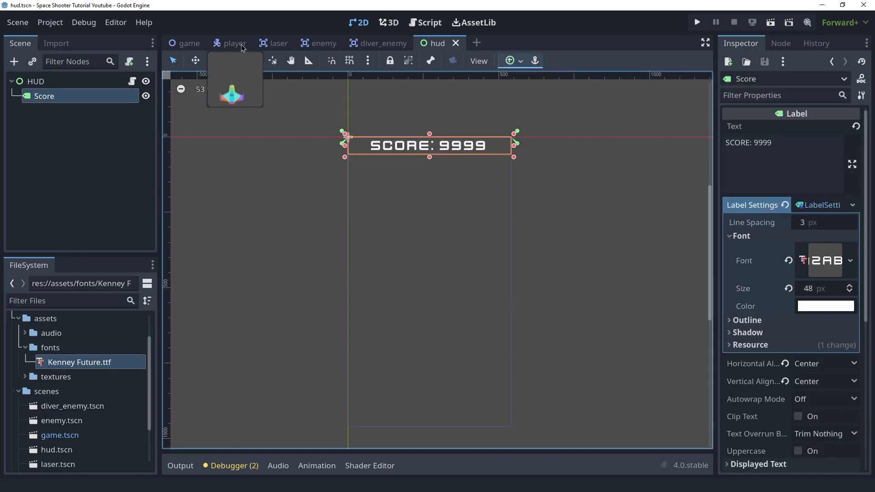
left_click(231, 42)
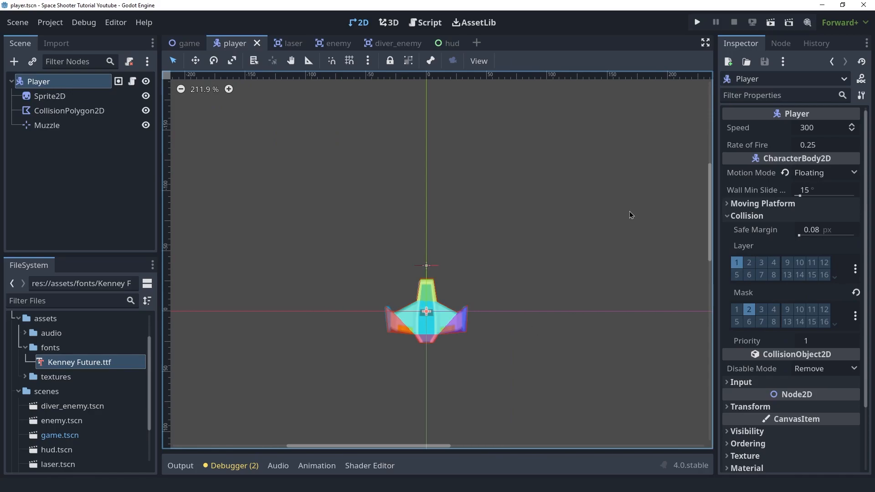